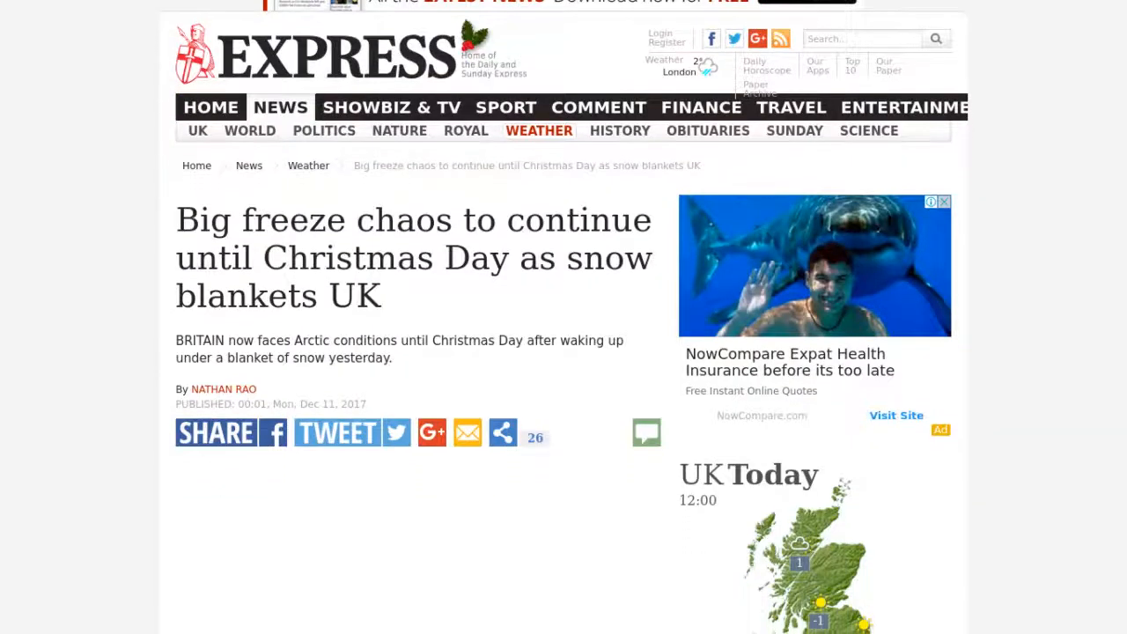
{"action": "scroll", "scroll_direction": "down", "scroll_amount": 3}
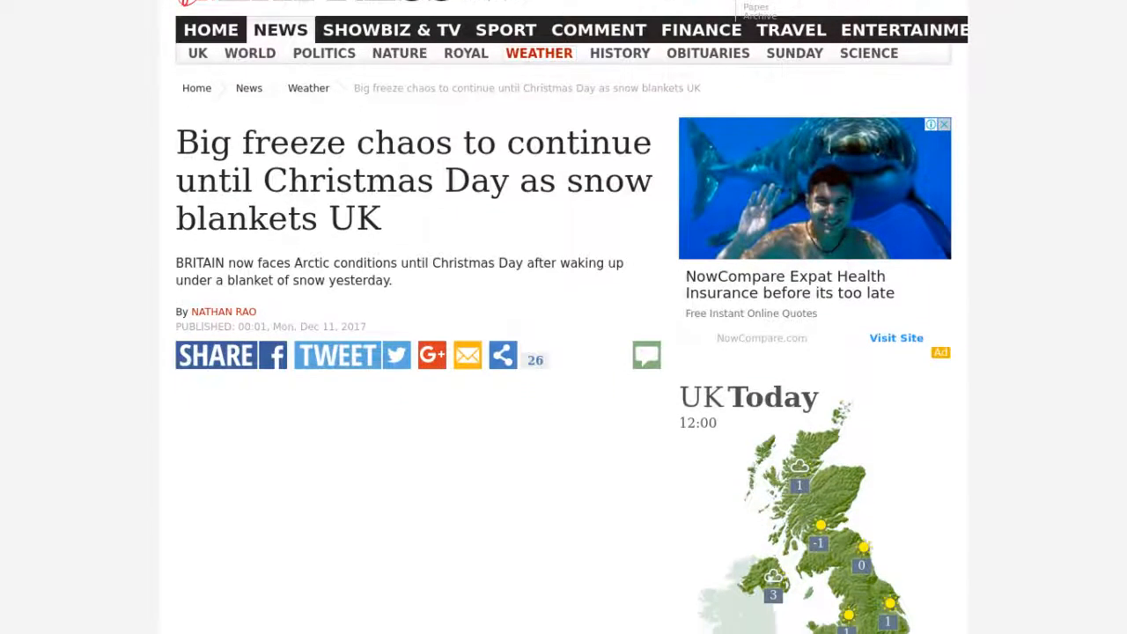
{"action": "scroll", "scroll_direction": "down", "scroll_amount": 3}
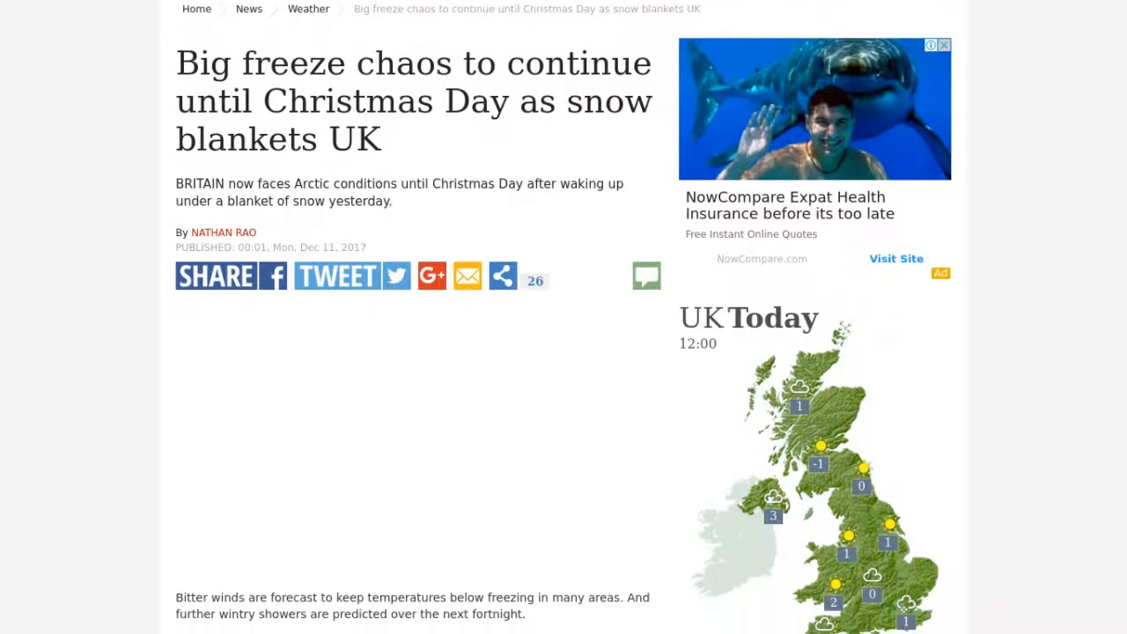
{"action": "scroll", "scroll_direction": "down", "scroll_amount": 3}
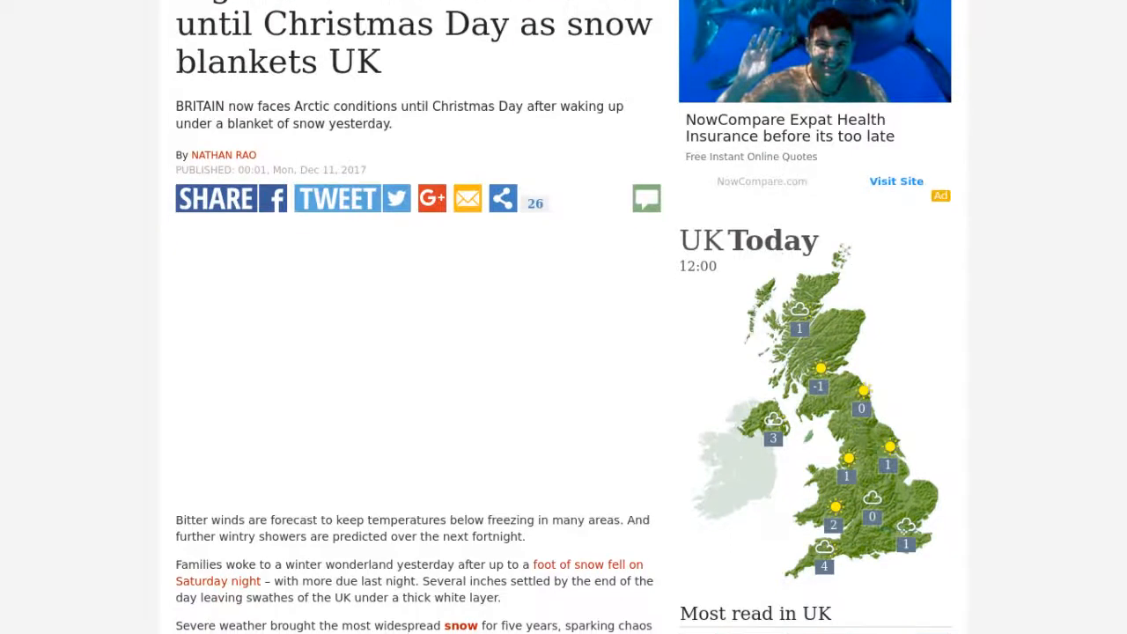
{"action": "scroll", "scroll_direction": "down", "scroll_amount": 3}
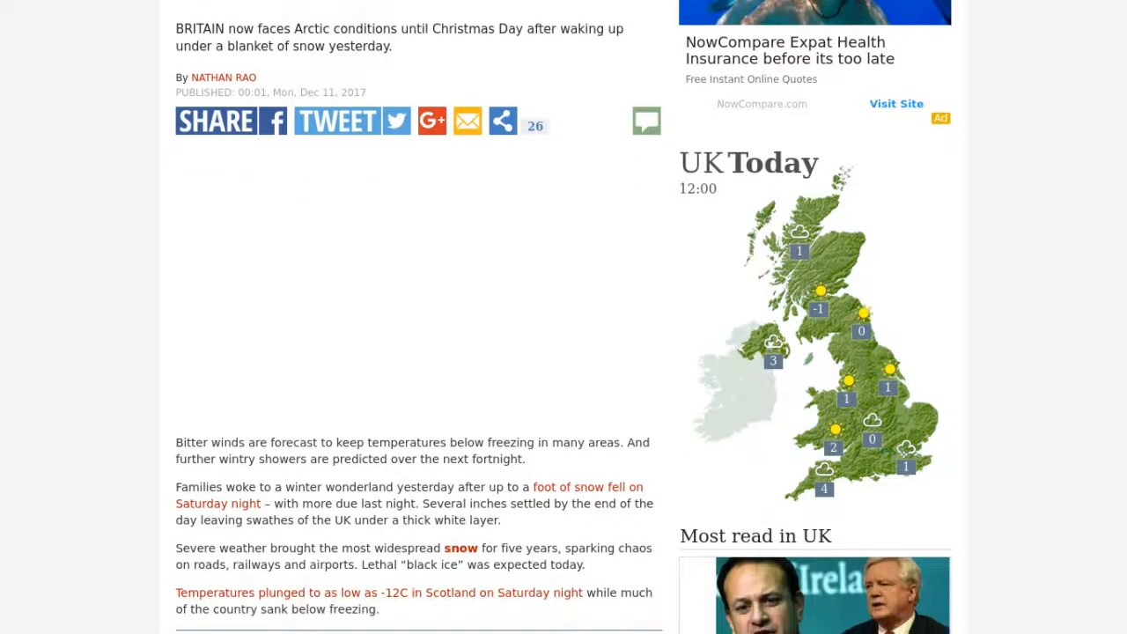
{"action": "scroll", "scroll_direction": "down", "scroll_amount": 3}
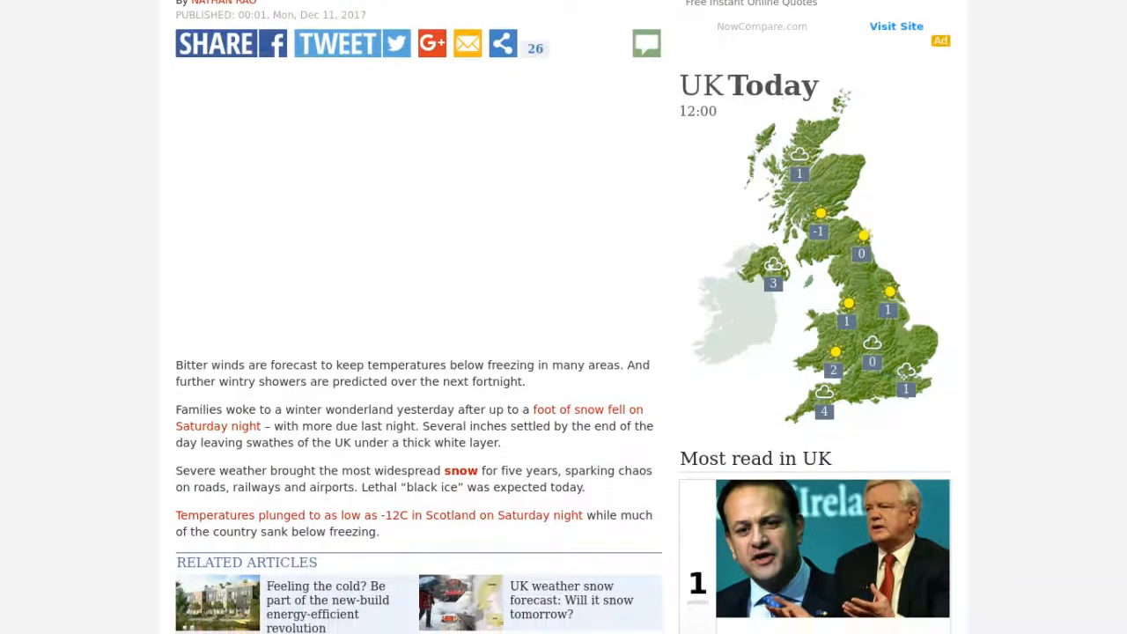
{"action": "scroll", "scroll_direction": "down", "scroll_amount": 3}
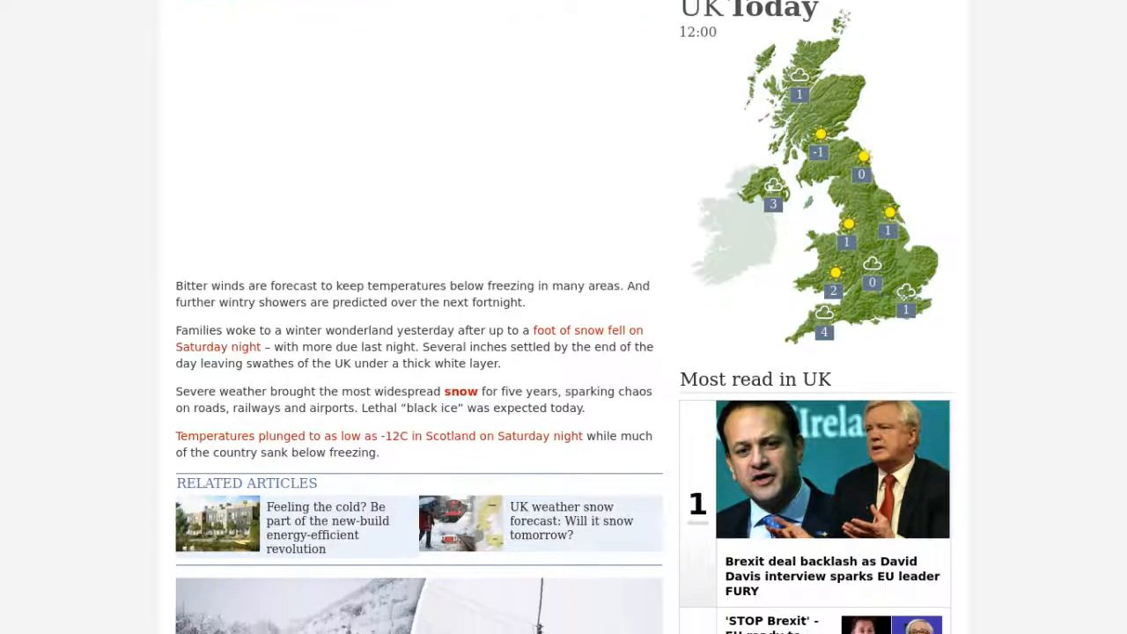
{"action": "scroll", "scroll_direction": "down", "scroll_amount": 3}
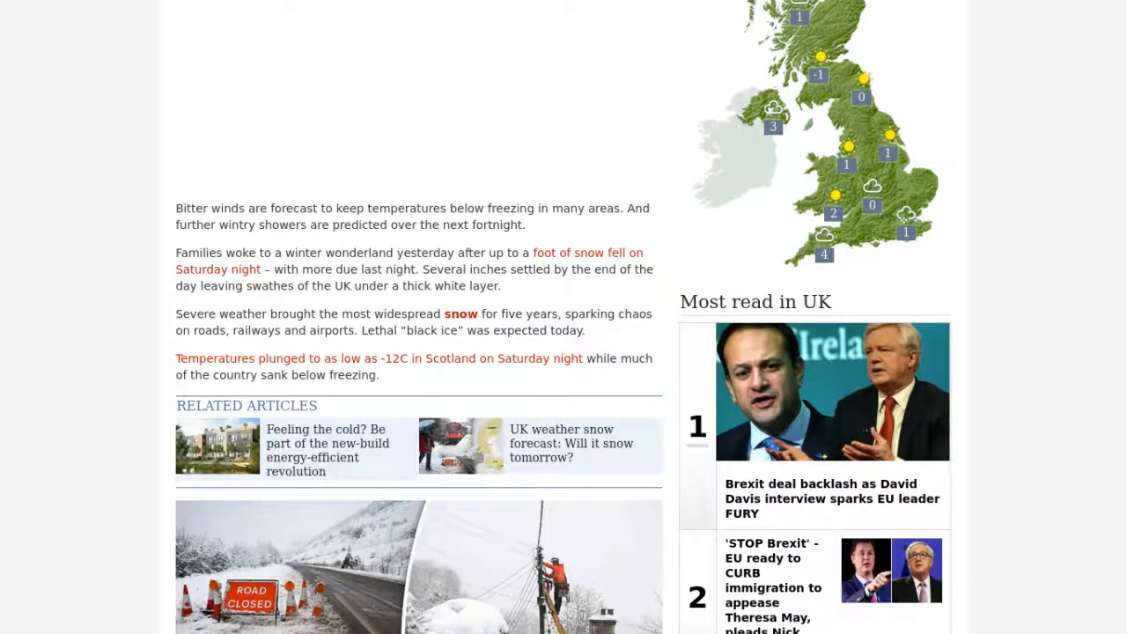
{"action": "scroll", "scroll_direction": "down", "scroll_amount": 3}
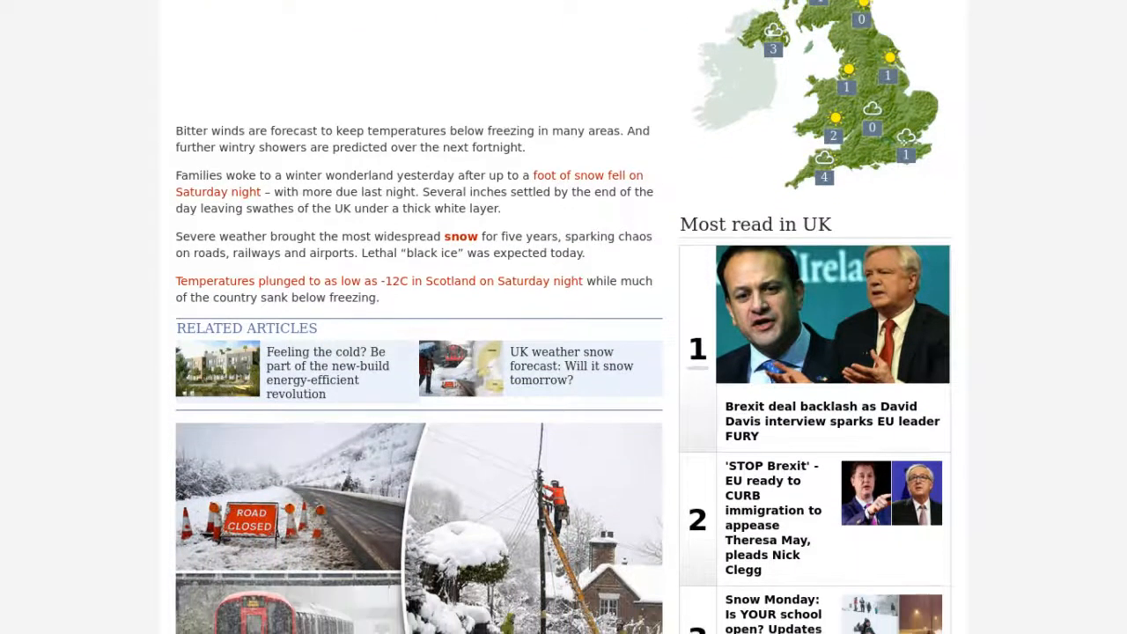
{"action": "scroll", "scroll_direction": "down", "scroll_amount": 3}
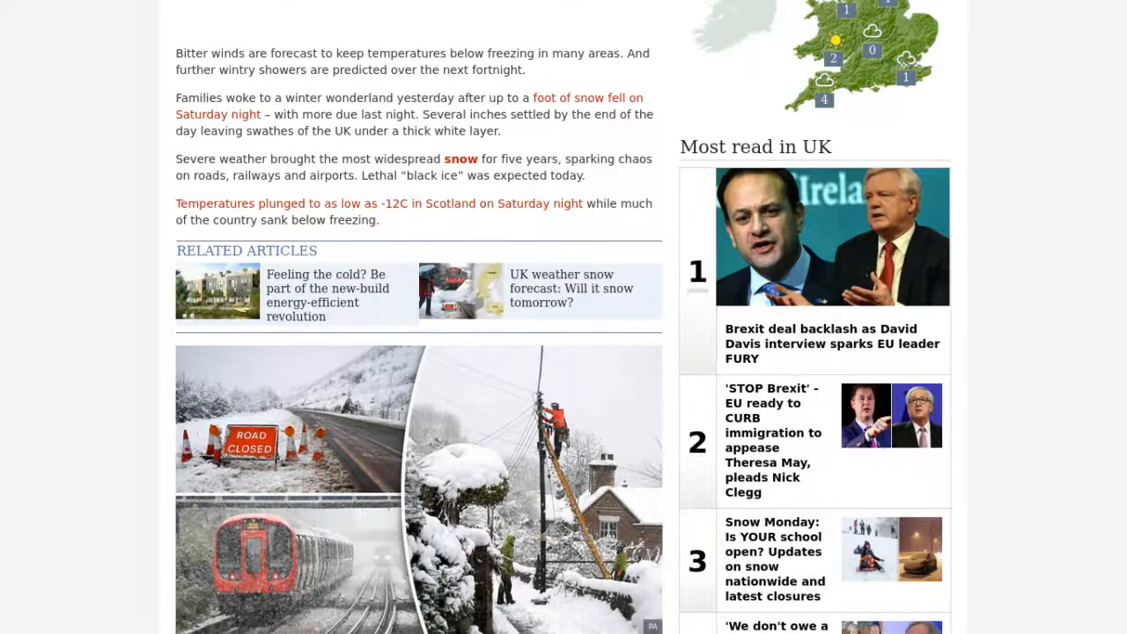
{"action": "scroll", "scroll_direction": "down", "scroll_amount": 3}
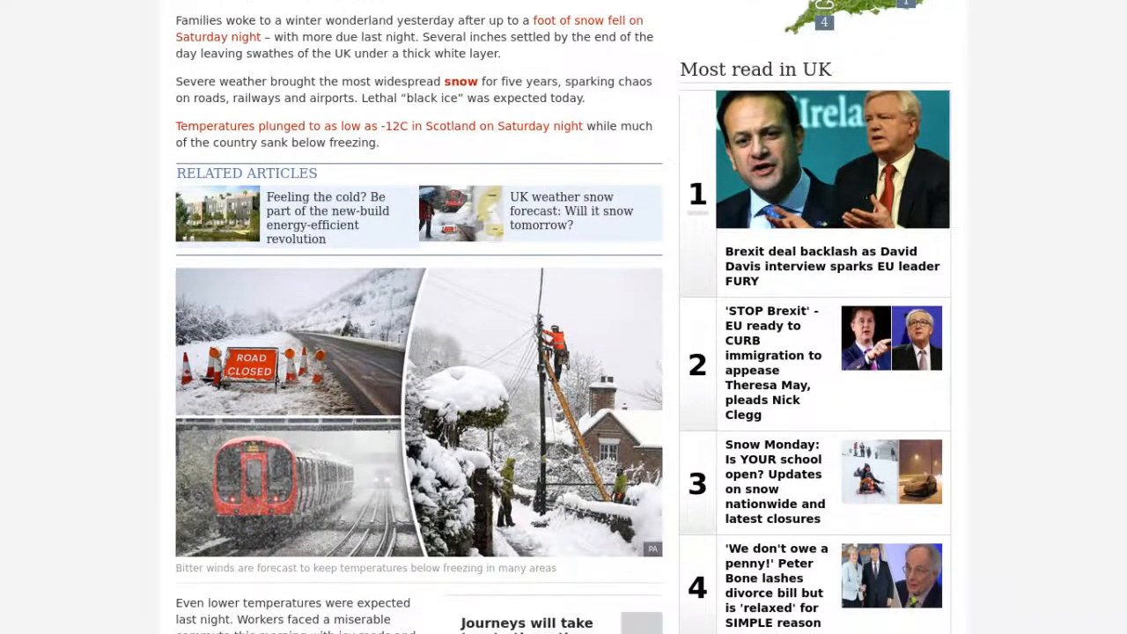
{"action": "scroll", "scroll_direction": "down", "scroll_amount": 3}
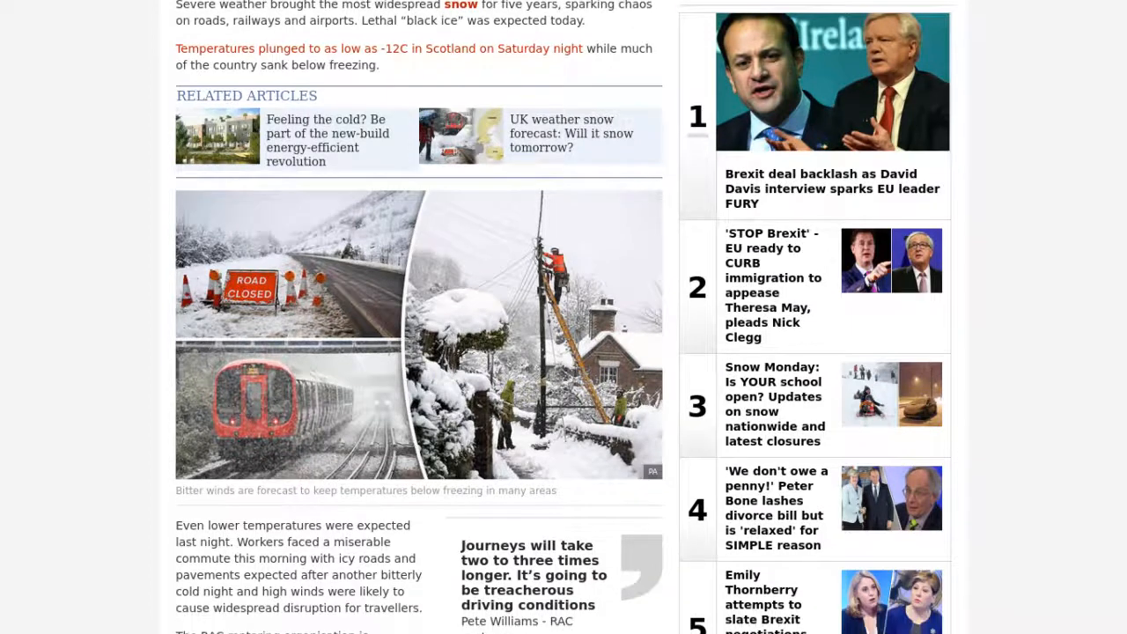
{"action": "scroll", "scroll_direction": "down", "scroll_amount": 3}
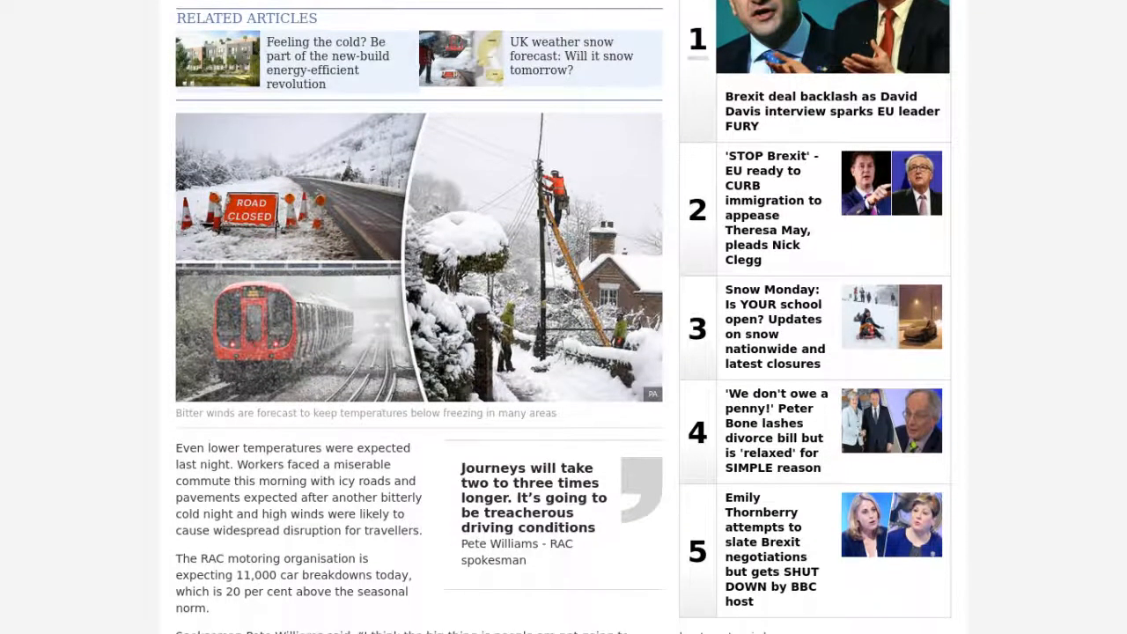
{"action": "scroll", "scroll_direction": "down", "scroll_amount": 3}
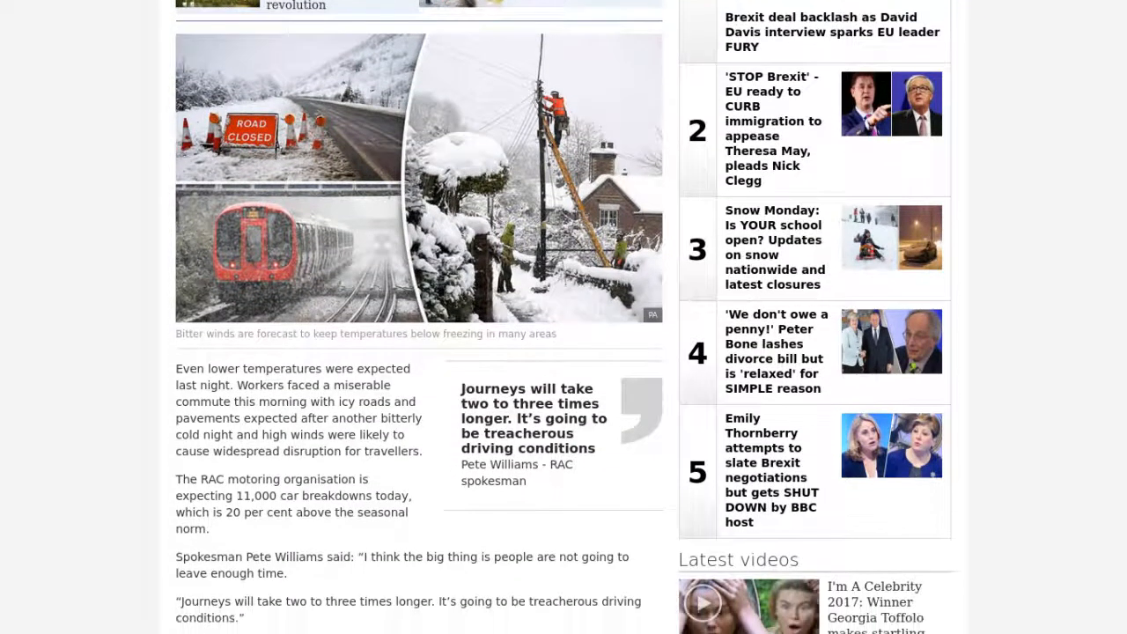
{"action": "scroll", "scroll_direction": "down", "scroll_amount": 3}
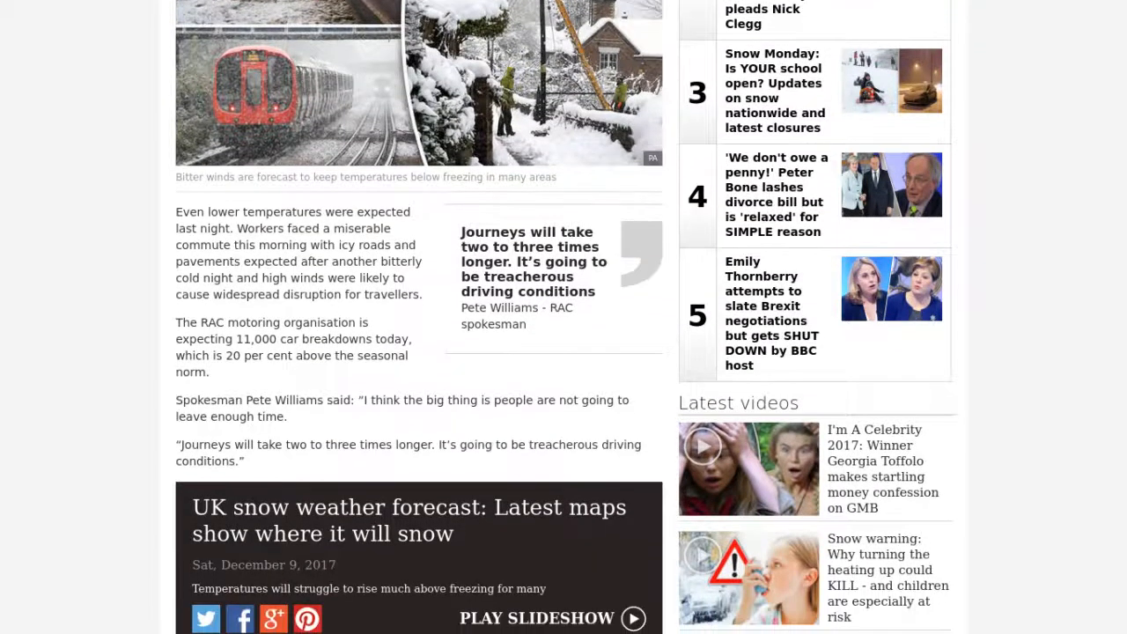
{"action": "scroll", "scroll_direction": "down", "scroll_amount": 3}
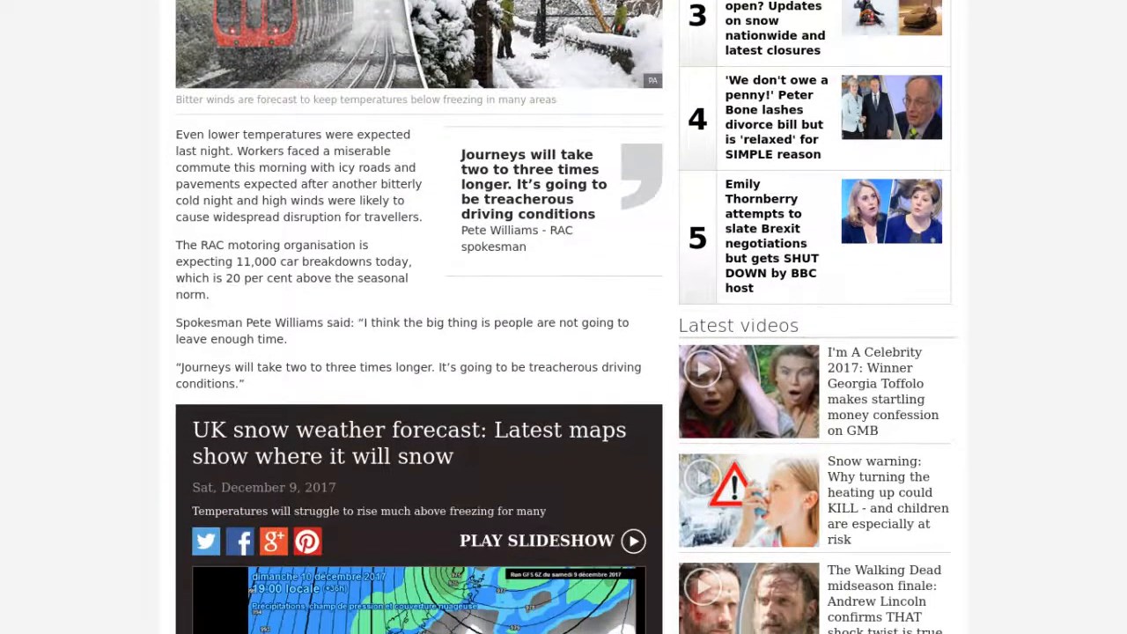
{"action": "scroll", "scroll_direction": "down", "scroll_amount": 3}
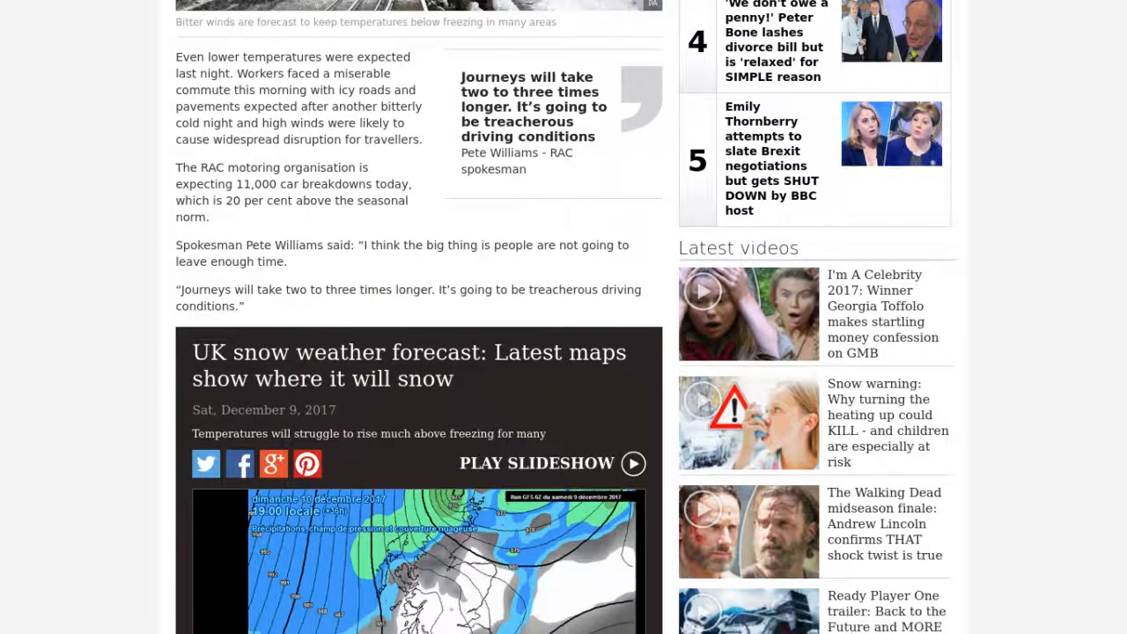
{"action": "scroll", "scroll_direction": "down", "scroll_amount": 3}
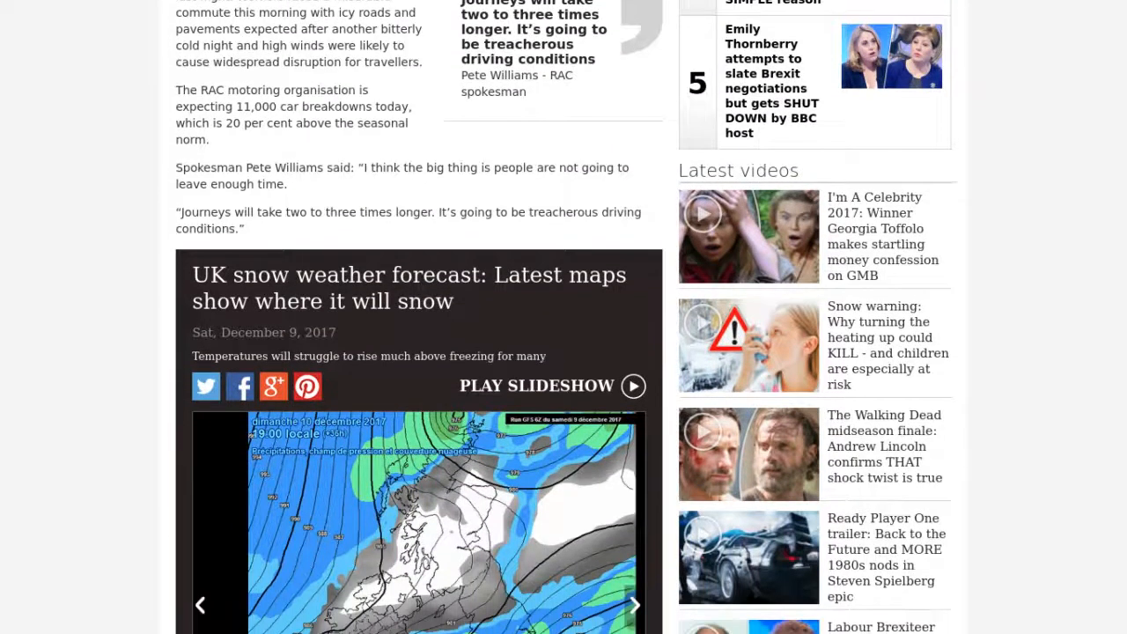
{"action": "scroll", "scroll_direction": "down", "scroll_amount": 3}
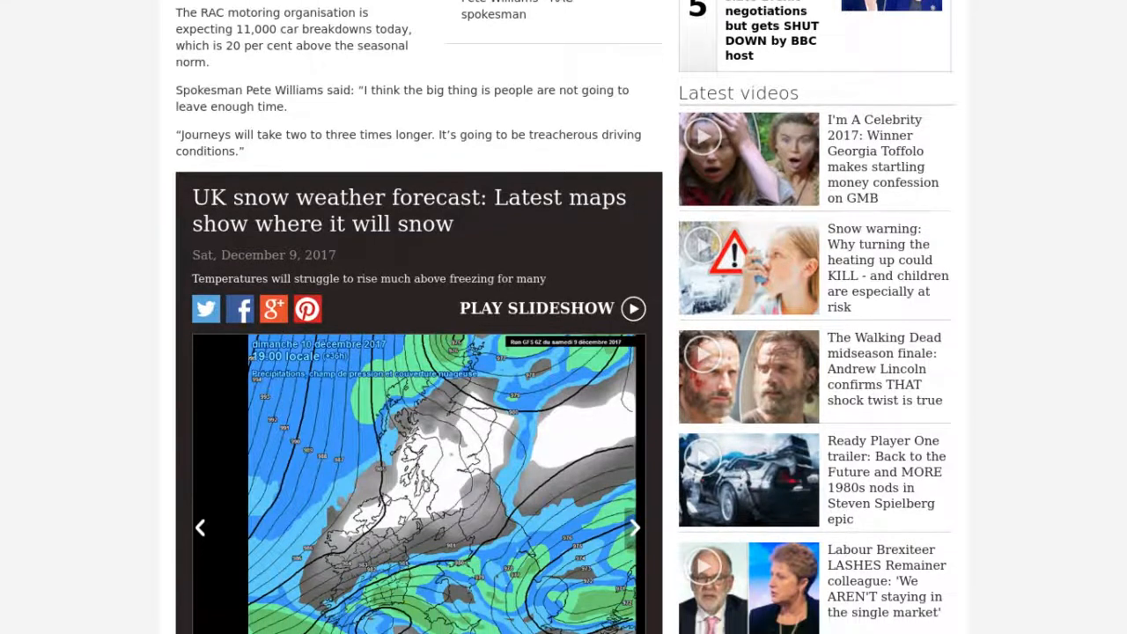
{"action": "scroll", "scroll_direction": "down", "scroll_amount": 3}
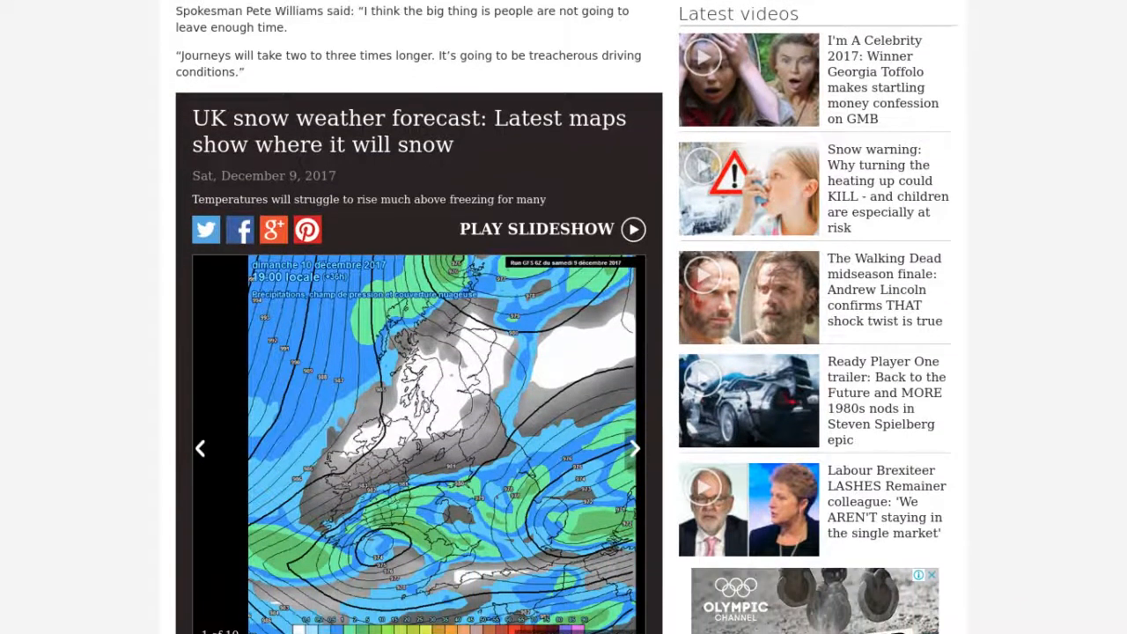
{"action": "scroll", "scroll_direction": "down", "scroll_amount": 3}
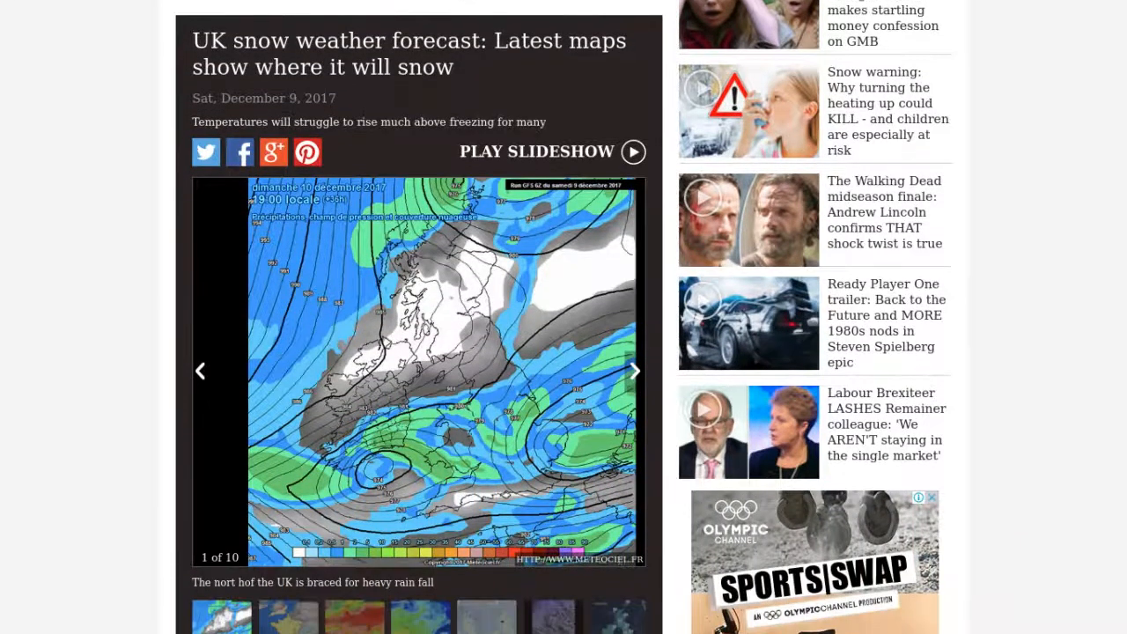
{"action": "scroll", "scroll_direction": "down", "scroll_amount": 3}
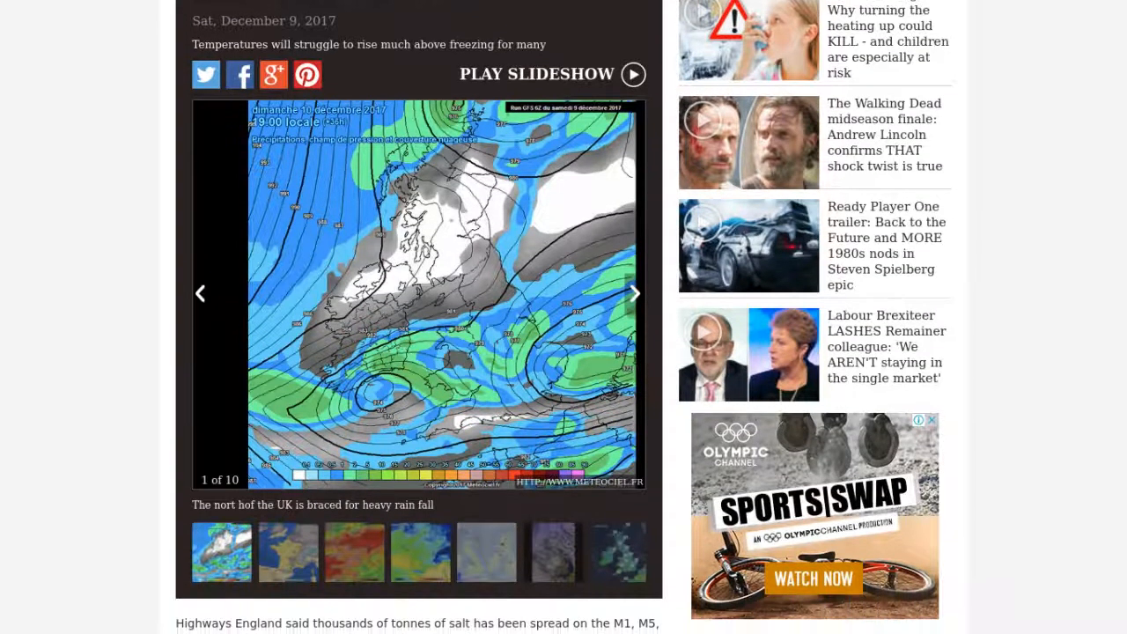
{"action": "scroll", "scroll_direction": "down", "scroll_amount": 3}
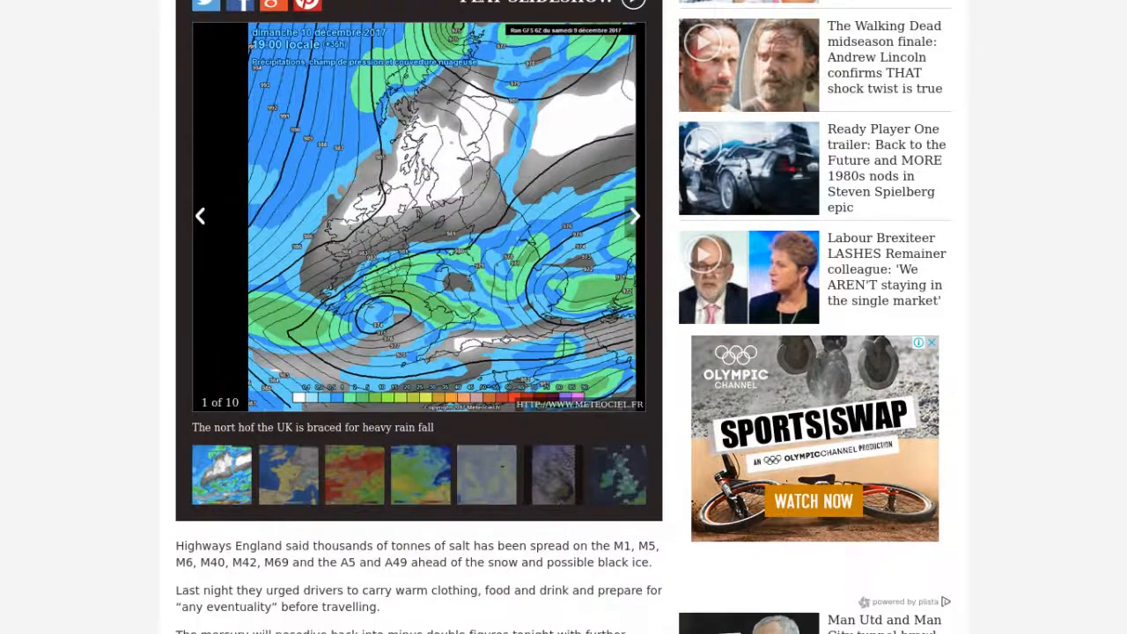
{"action": "scroll", "scroll_direction": "down", "scroll_amount": 3}
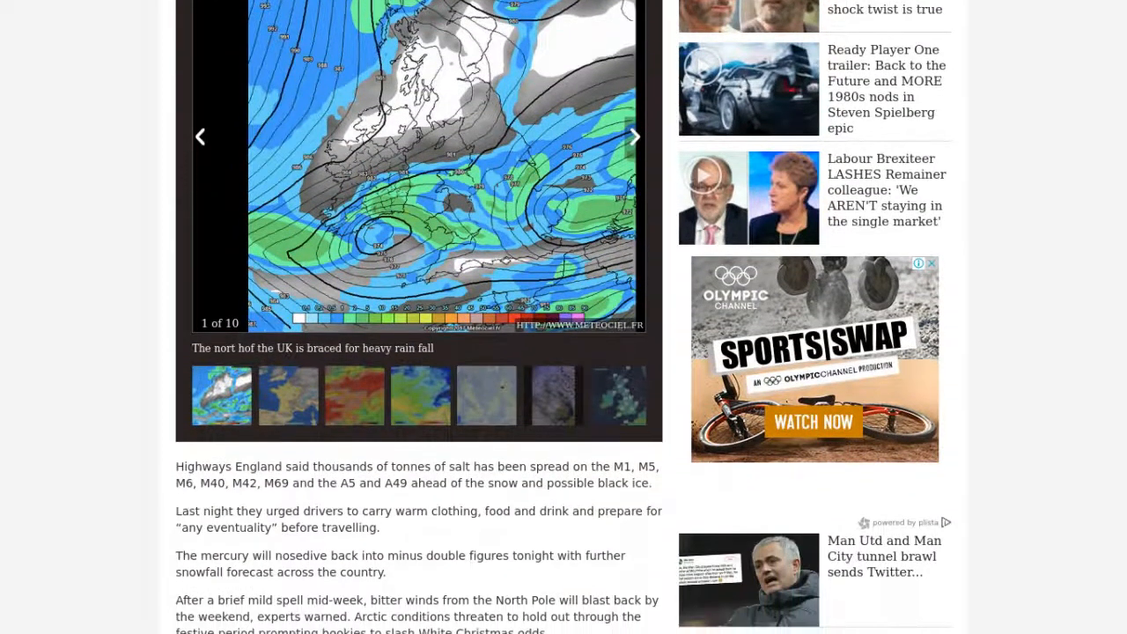
{"action": "scroll", "scroll_direction": "down", "scroll_amount": 3}
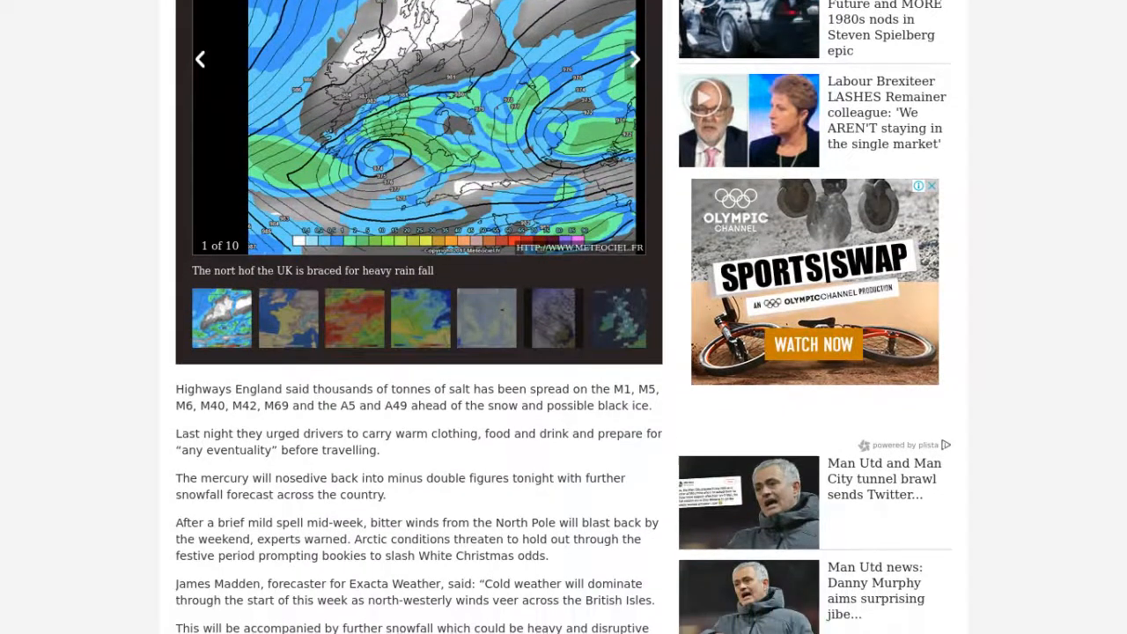
{"action": "scroll", "scroll_direction": "down", "scroll_amount": 3}
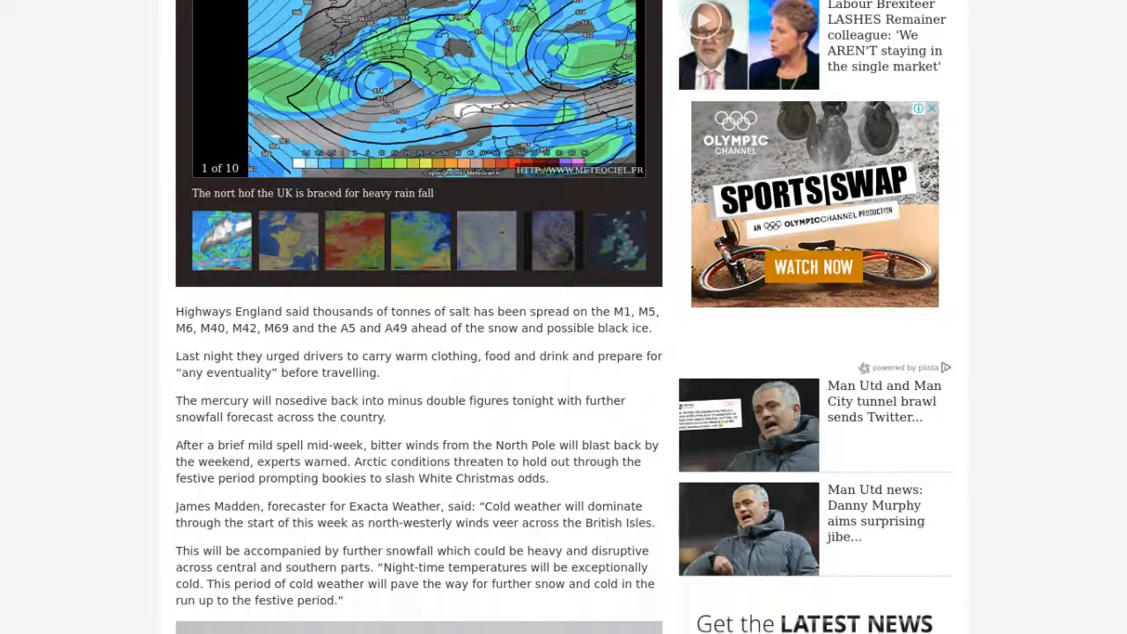
{"action": "scroll", "scroll_direction": "down", "scroll_amount": 3}
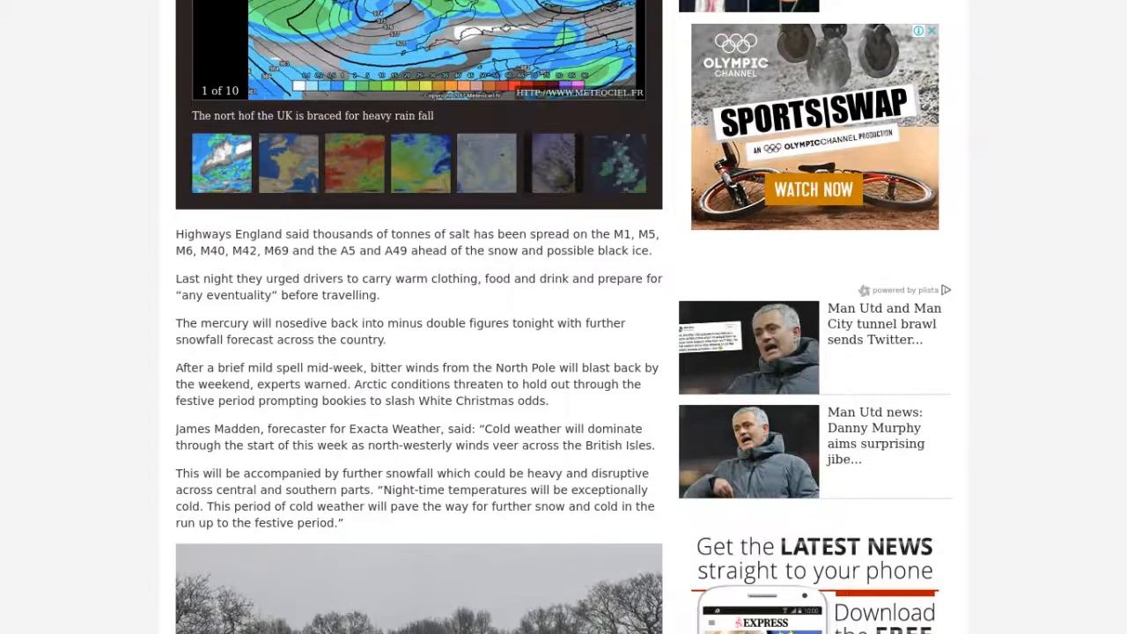
{"action": "scroll", "scroll_direction": "down", "scroll_amount": 3}
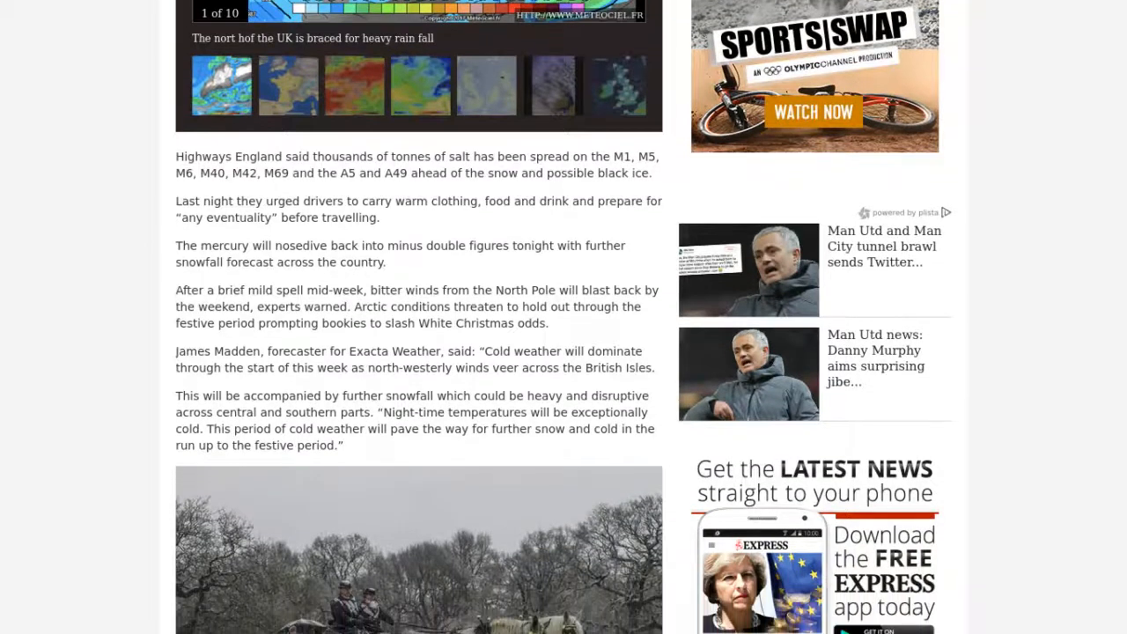
{"action": "scroll", "scroll_direction": "down", "scroll_amount": 3}
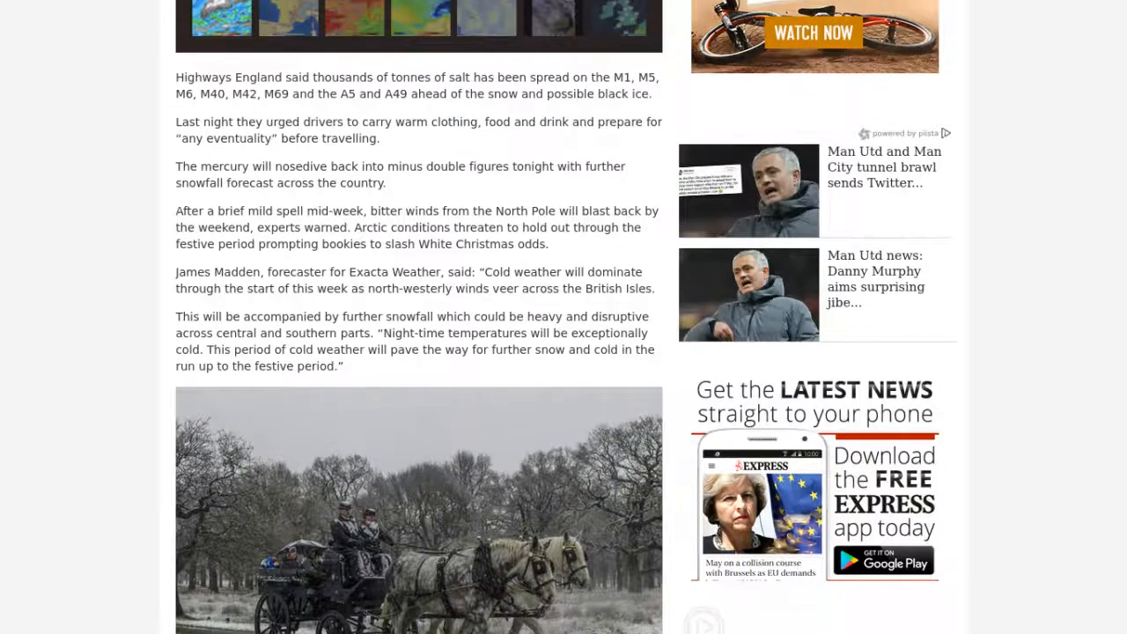
{"action": "scroll", "scroll_direction": "down", "scroll_amount": 3}
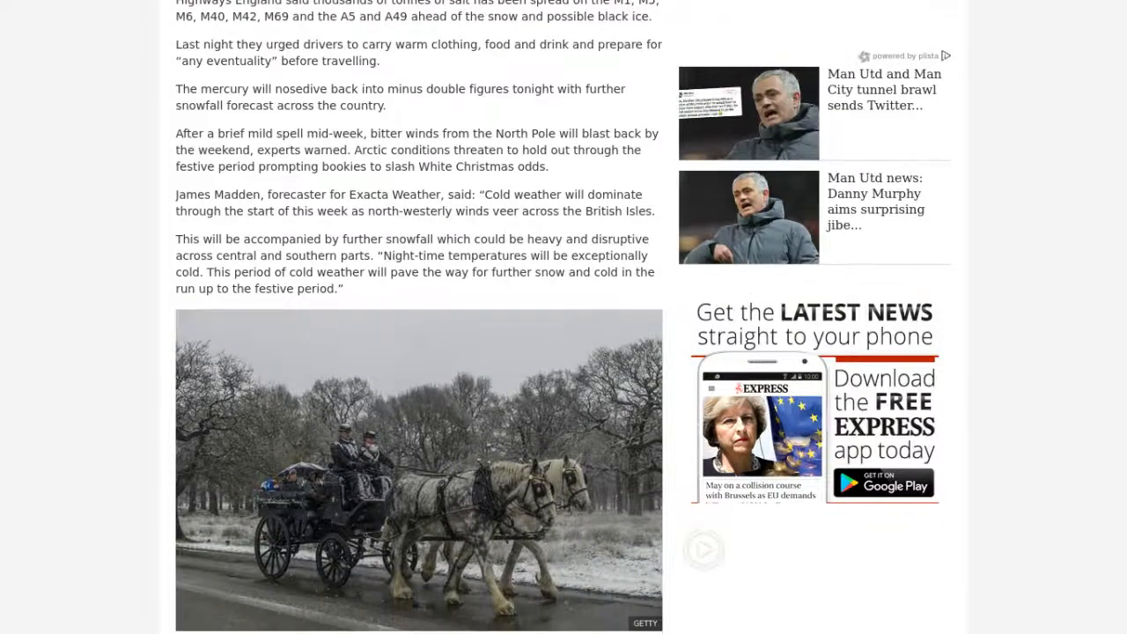
{"action": "scroll", "scroll_direction": "down", "scroll_amount": 3}
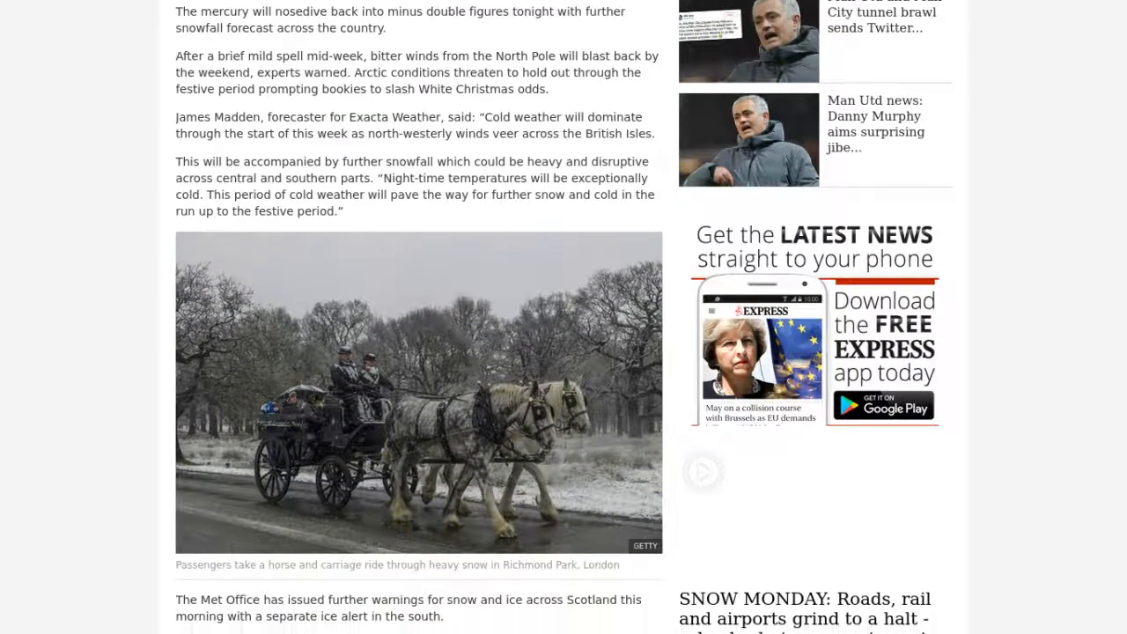
{"action": "scroll", "scroll_direction": "down", "scroll_amount": 3}
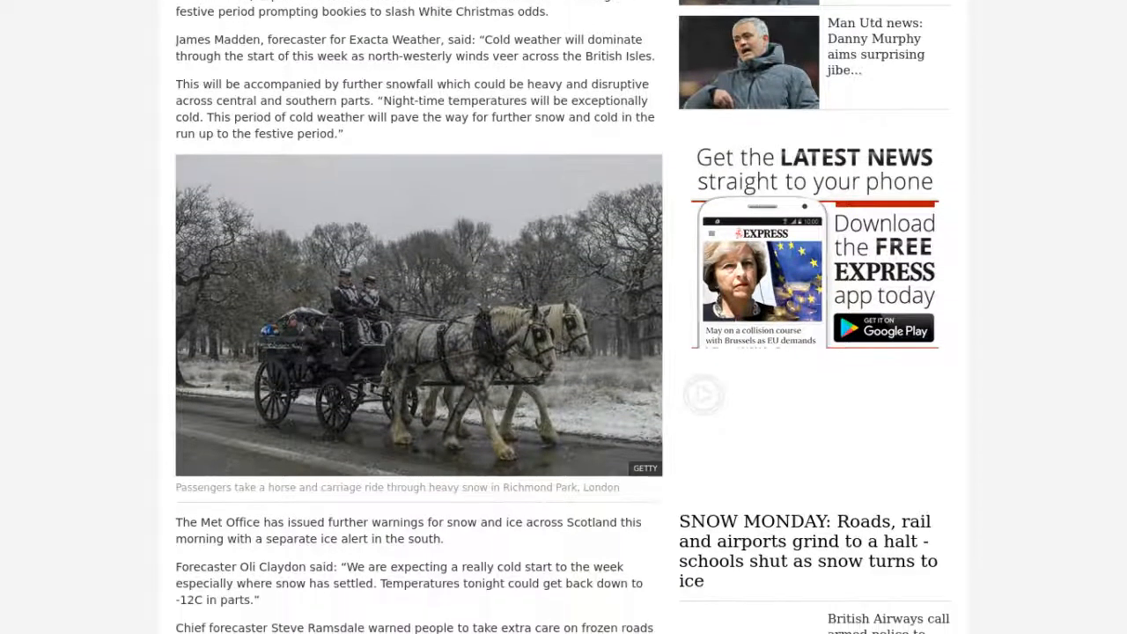
{"action": "scroll", "scroll_direction": "down", "scroll_amount": 3}
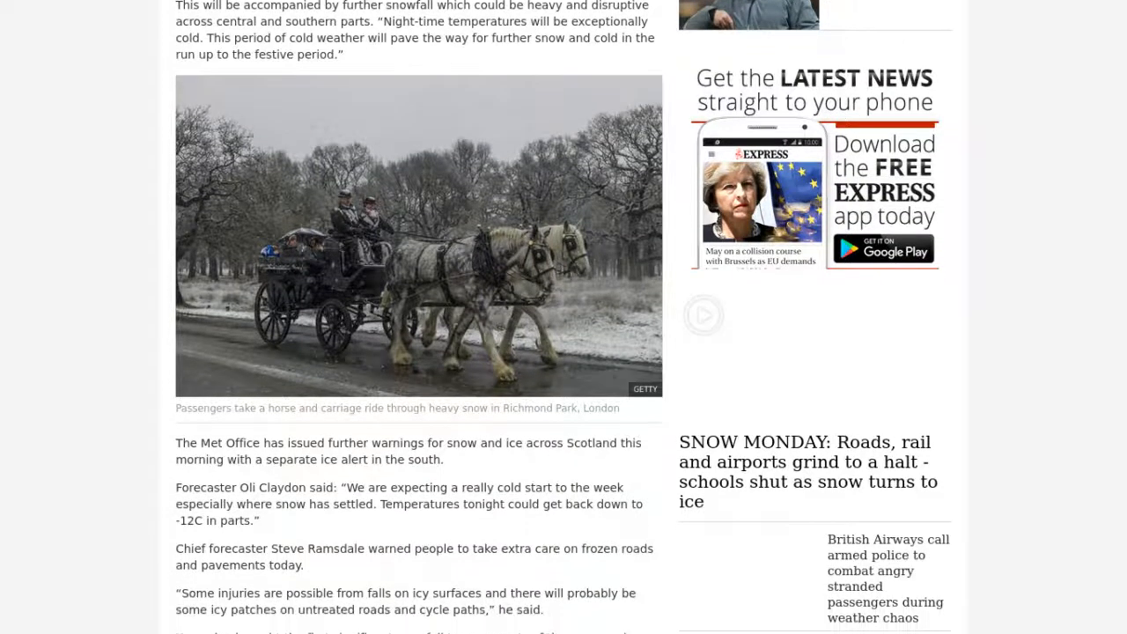
{"action": "scroll", "scroll_direction": "down", "scroll_amount": 3}
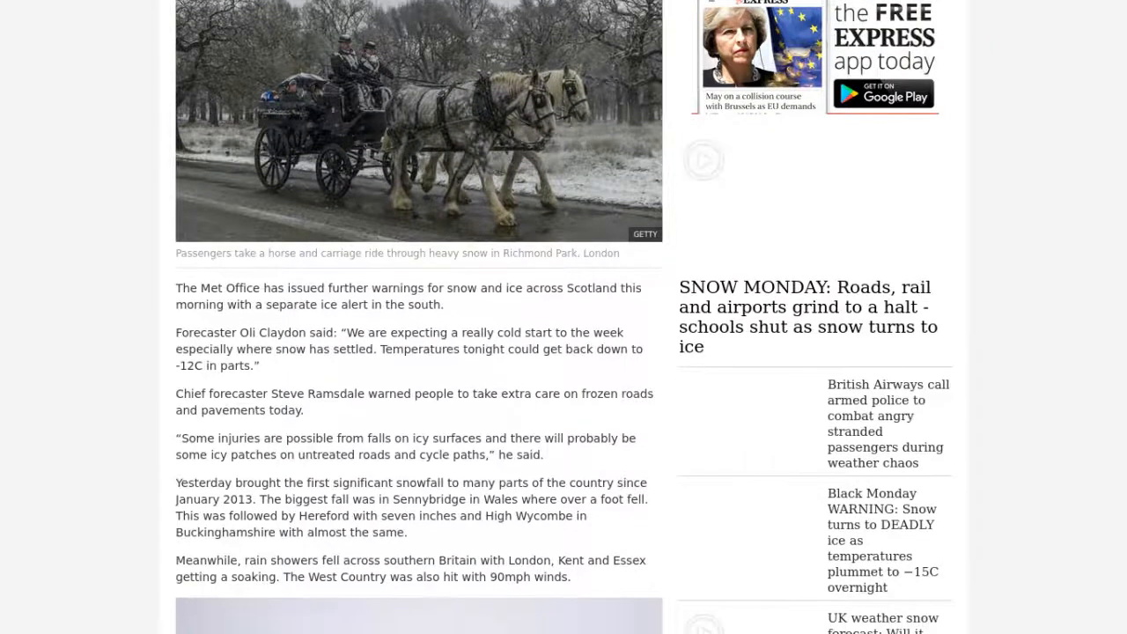
{"action": "scroll", "scroll_direction": "down", "scroll_amount": 3}
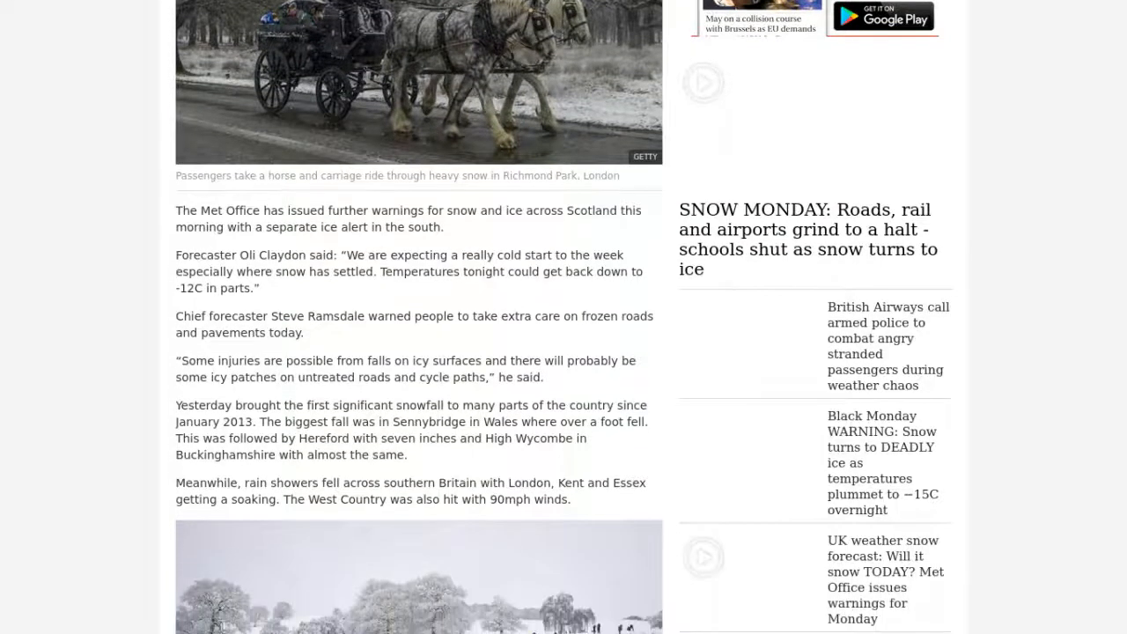
{"action": "scroll", "scroll_direction": "down", "scroll_amount": 3}
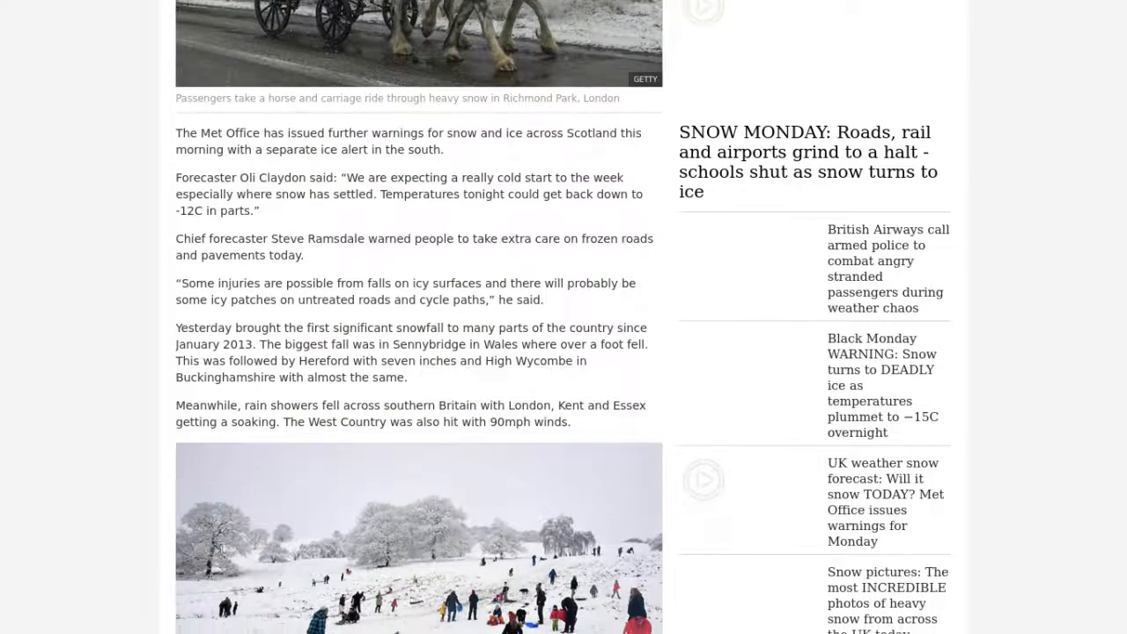
{"action": "scroll", "scroll_direction": "down", "scroll_amount": 3}
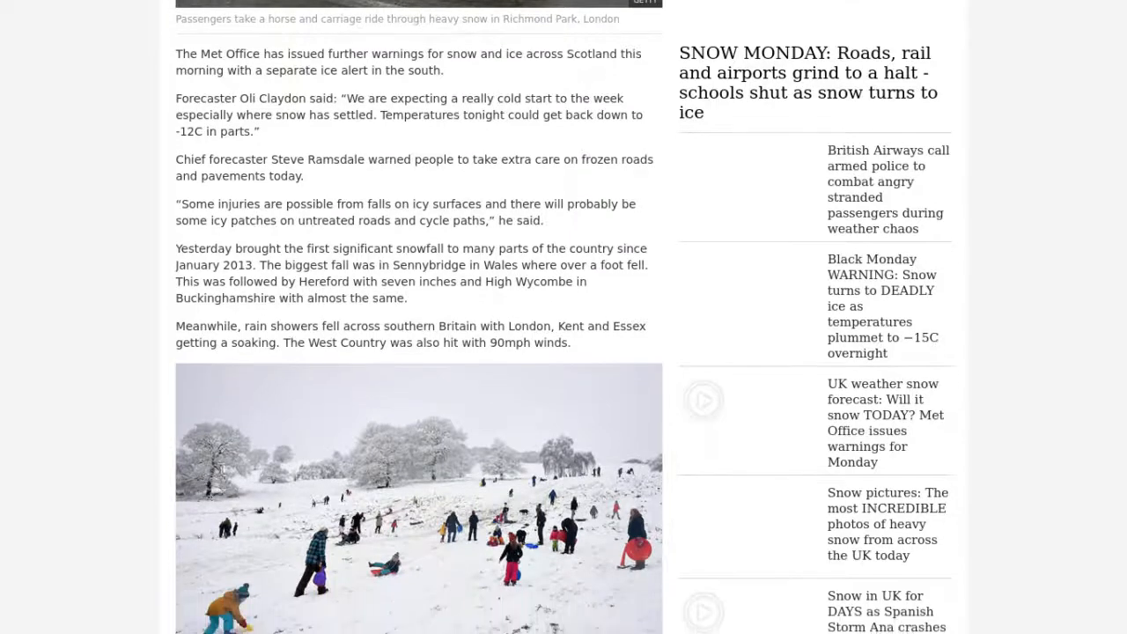
{"action": "scroll", "scroll_direction": "down", "scroll_amount": 3}
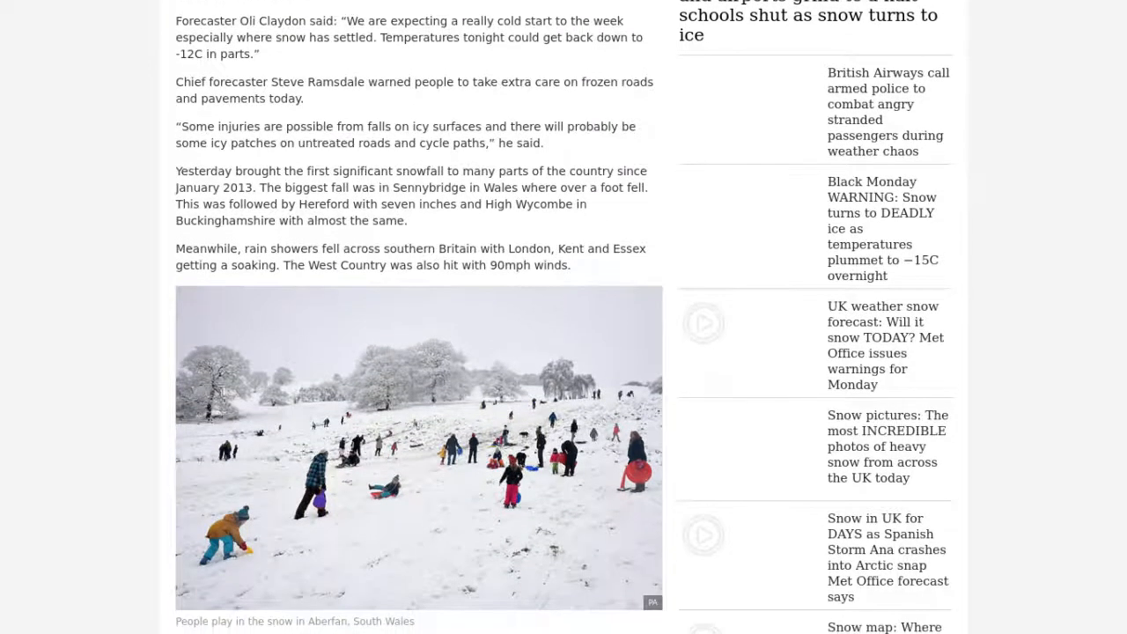
{"action": "scroll", "scroll_direction": "down", "scroll_amount": 3}
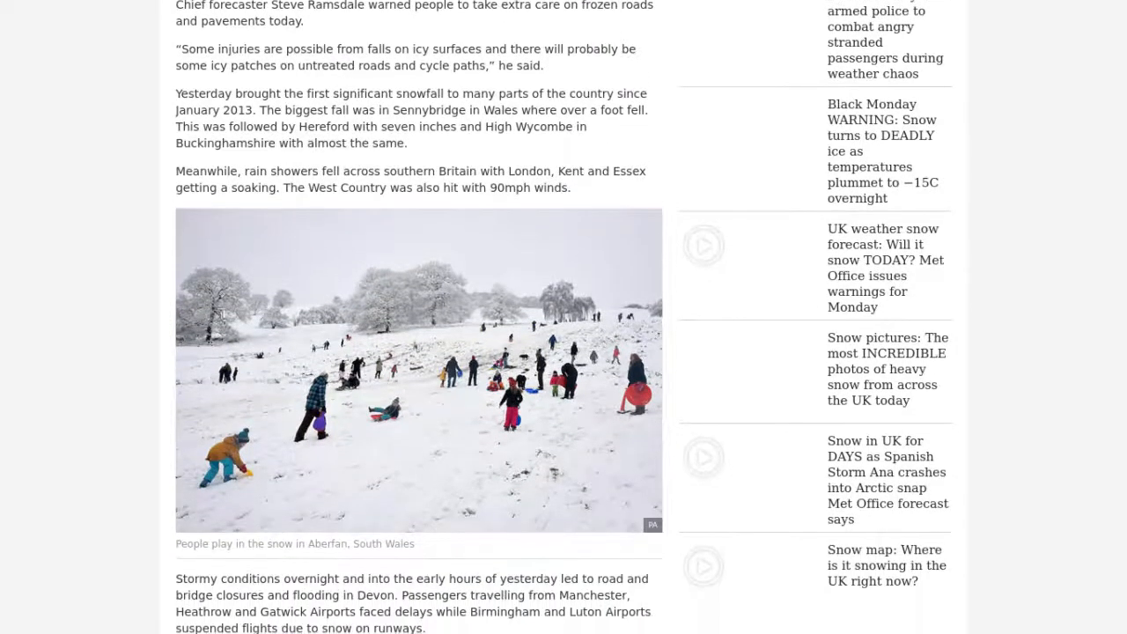
{"action": "scroll", "scroll_direction": "down", "scroll_amount": 3}
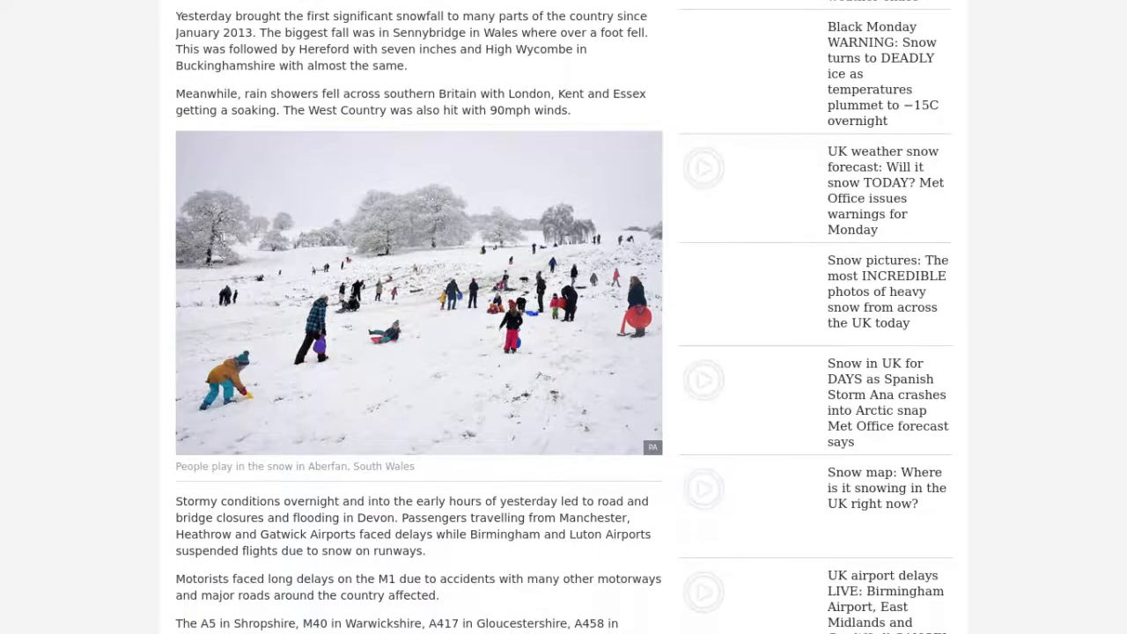
{"action": "scroll", "scroll_direction": "down", "scroll_amount": 3}
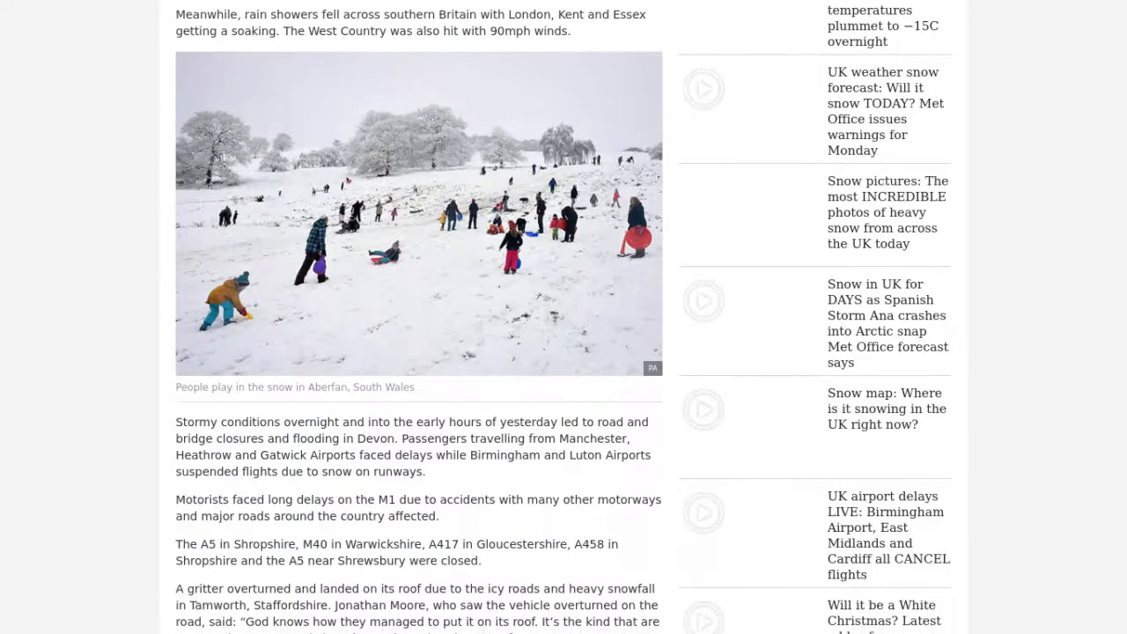
{"action": "scroll", "scroll_direction": "down", "scroll_amount": 3}
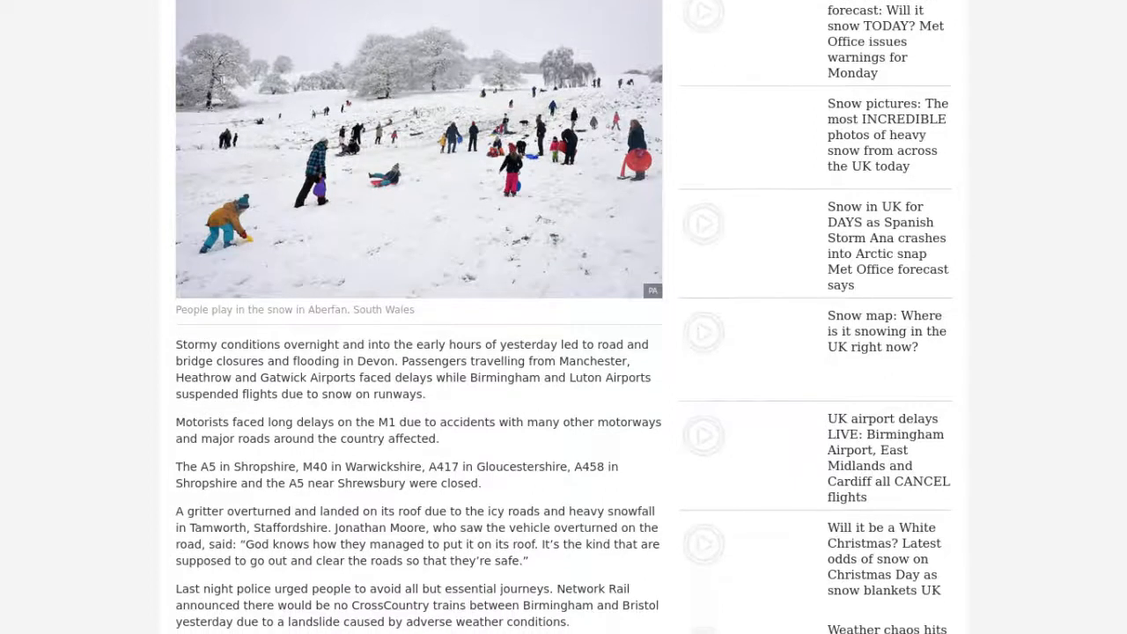
{"action": "scroll", "scroll_direction": "down", "scroll_amount": 3}
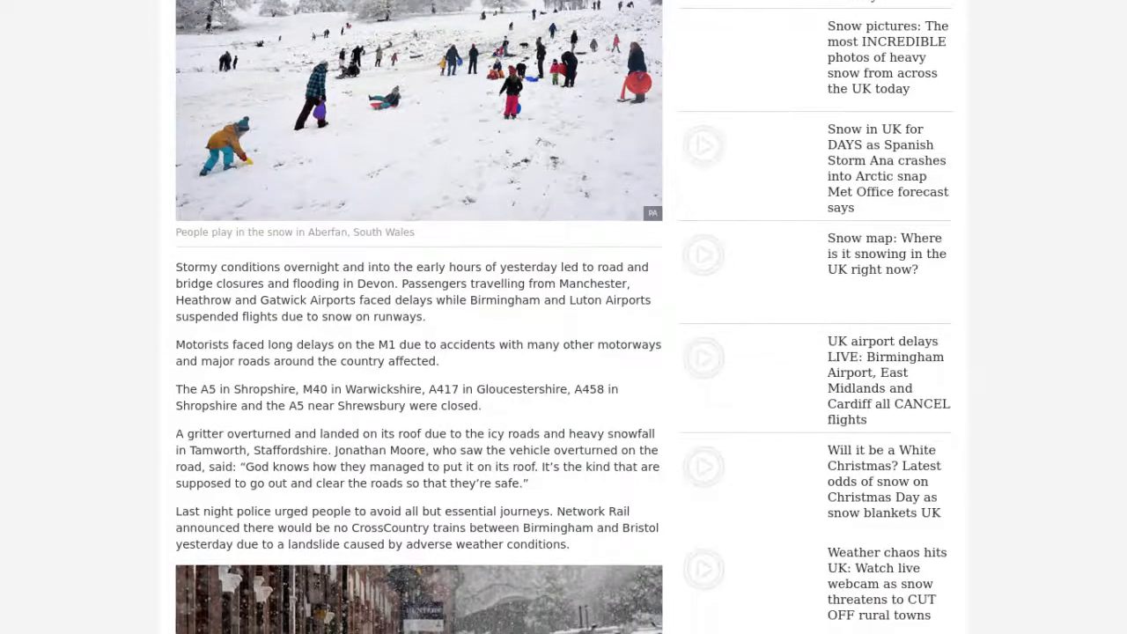
{"action": "scroll", "scroll_direction": "down", "scroll_amount": 3}
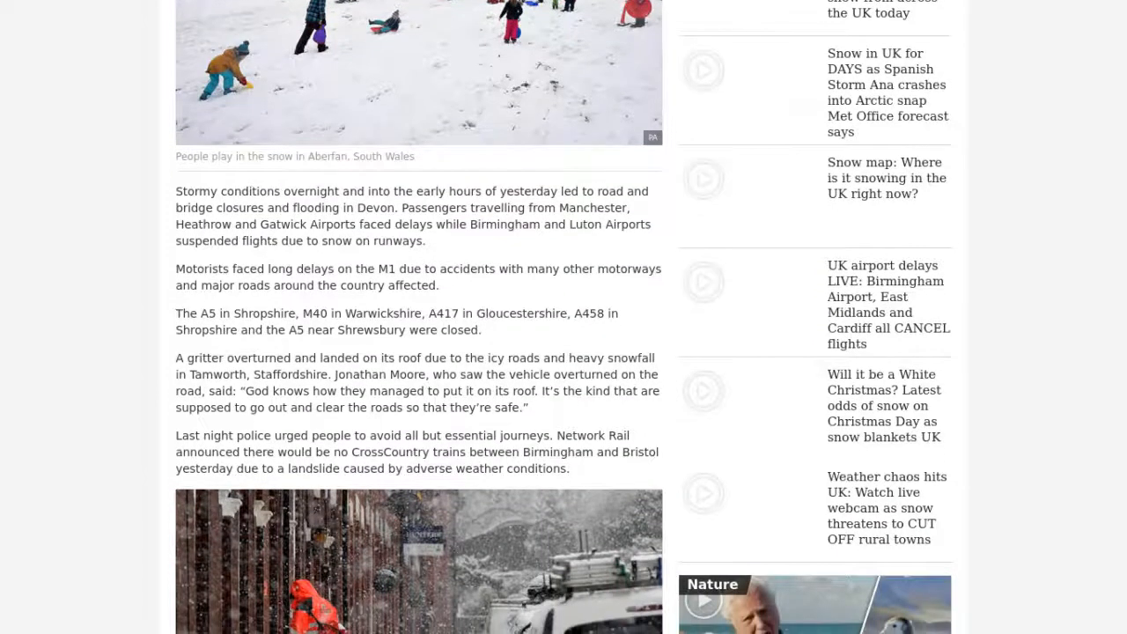
{"action": "scroll", "scroll_direction": "down", "scroll_amount": 3}
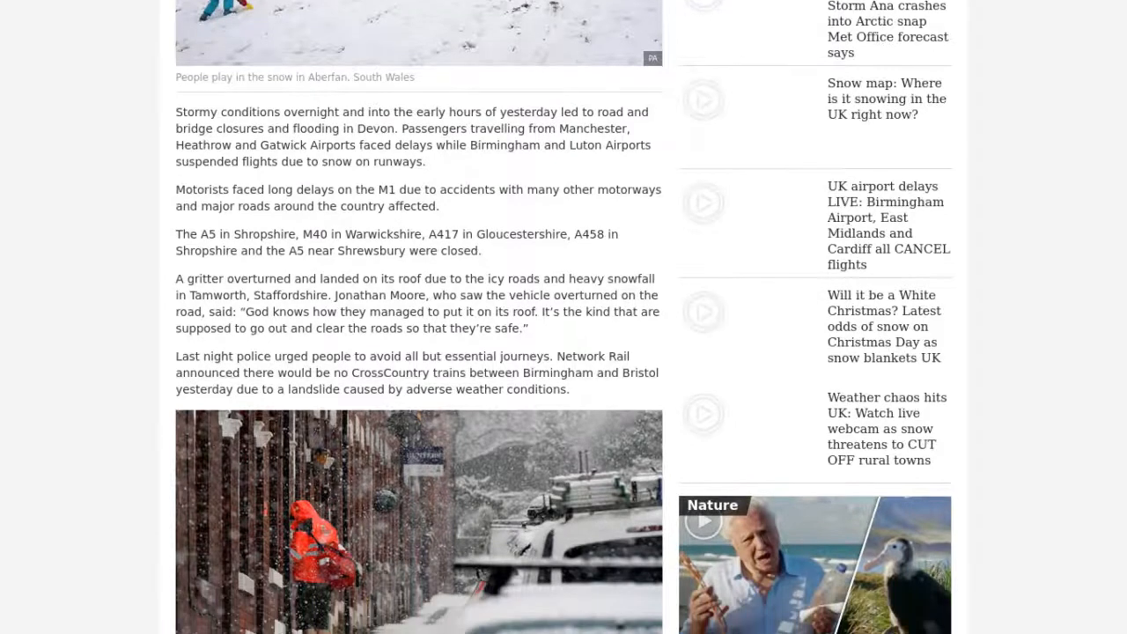
{"action": "scroll", "scroll_direction": "down", "scroll_amount": 3}
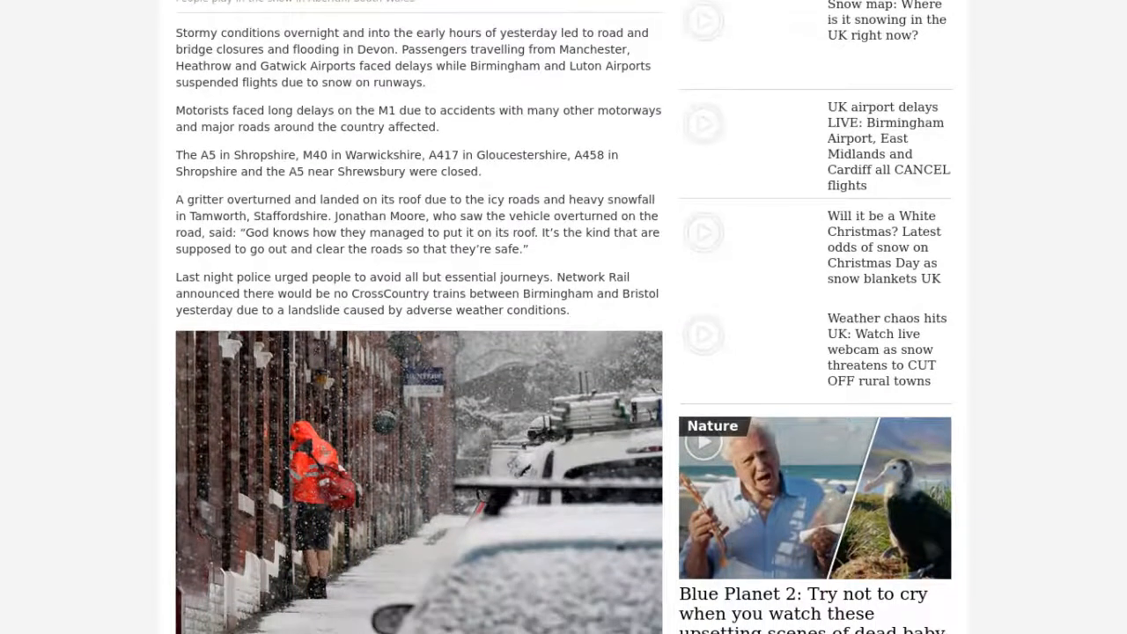
{"action": "scroll", "scroll_direction": "down", "scroll_amount": 3}
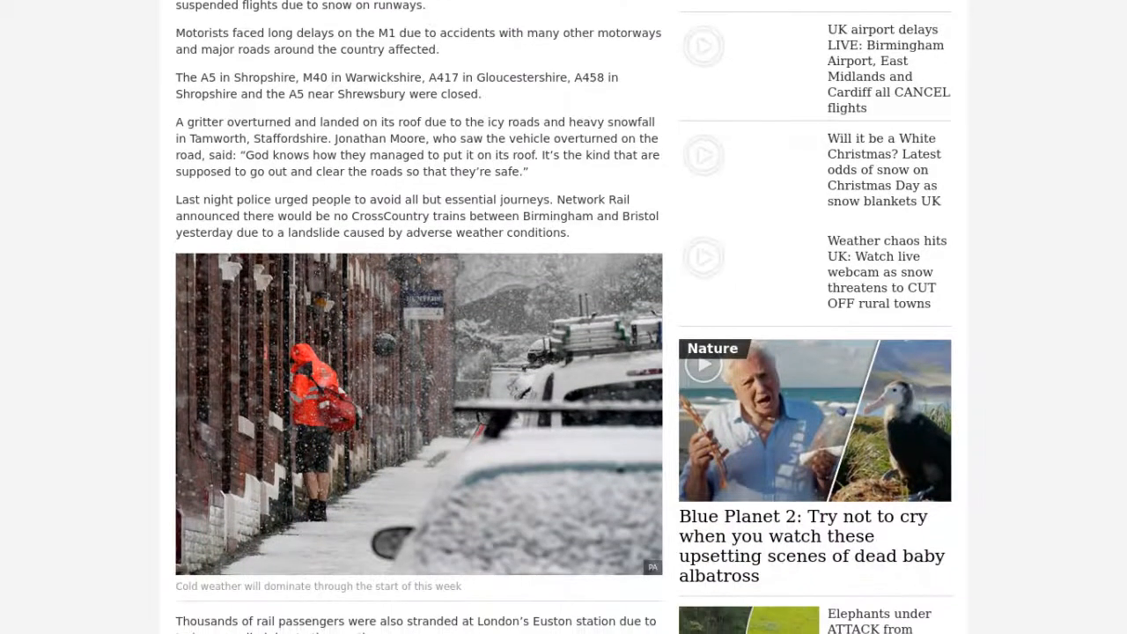
{"action": "scroll", "scroll_direction": "down", "scroll_amount": 3}
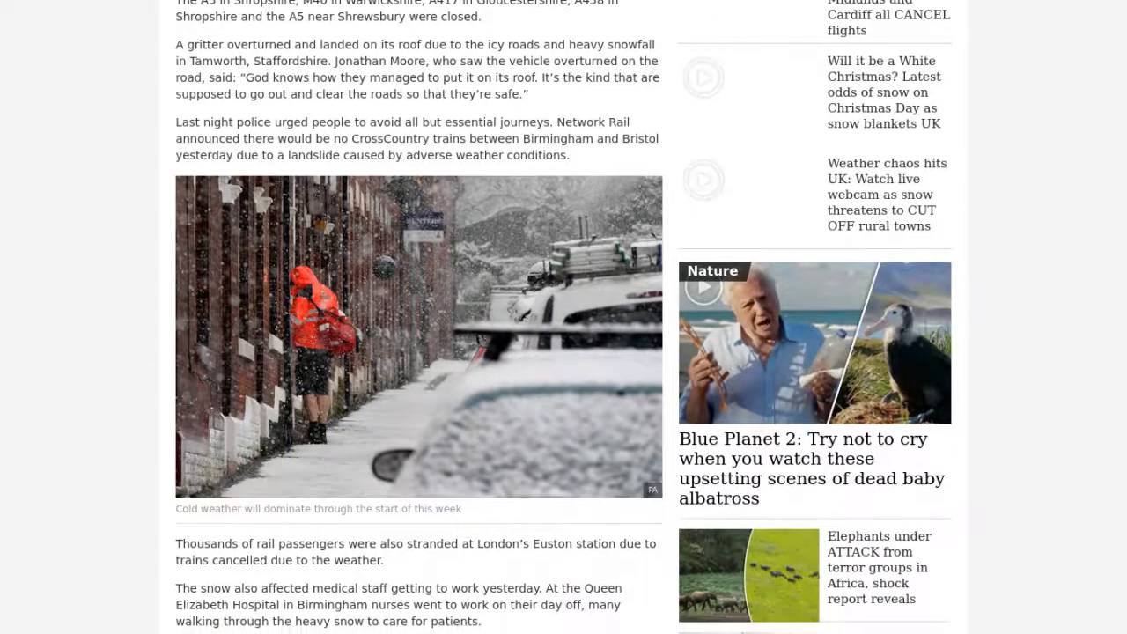
{"action": "scroll", "scroll_direction": "down", "scroll_amount": 3}
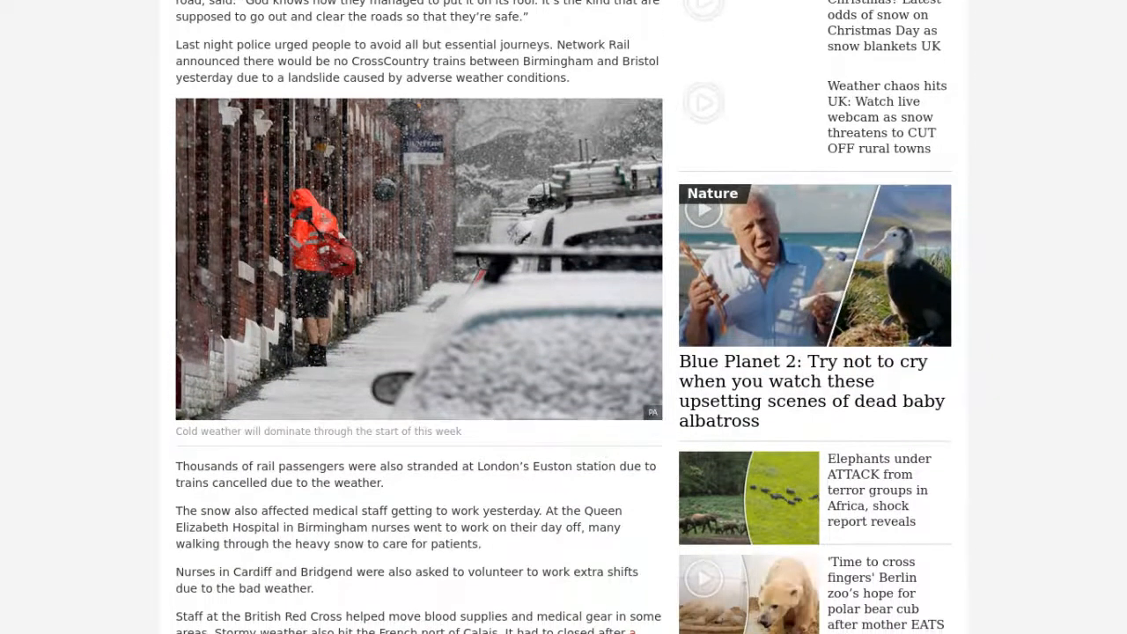
{"action": "scroll", "scroll_direction": "down", "scroll_amount": 3}
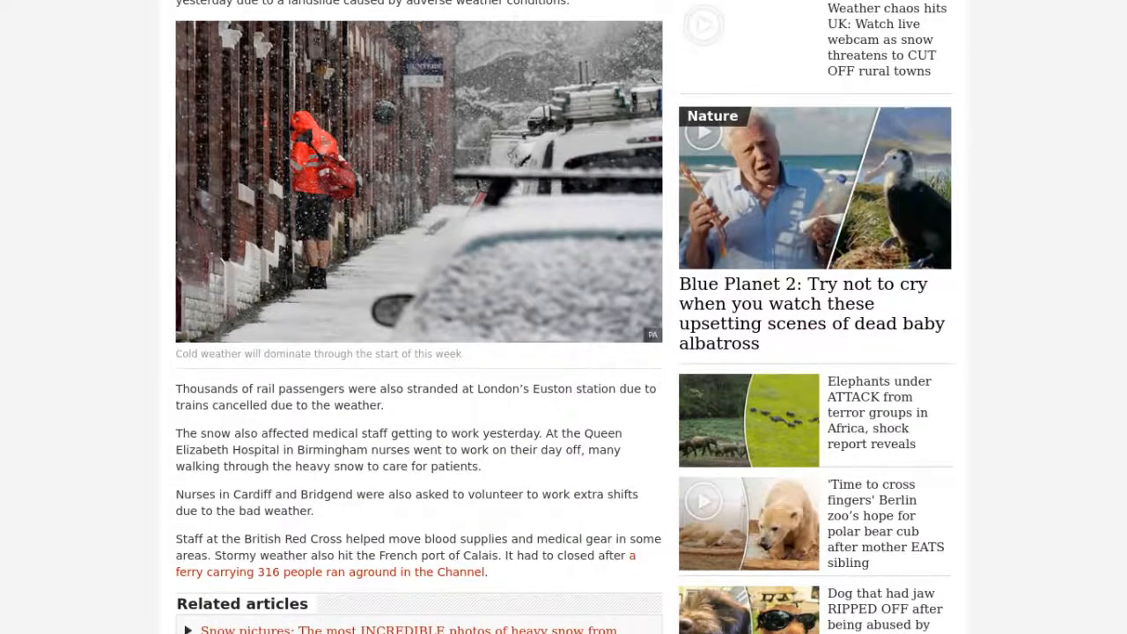
{"action": "scroll", "scroll_direction": "down", "scroll_amount": 3}
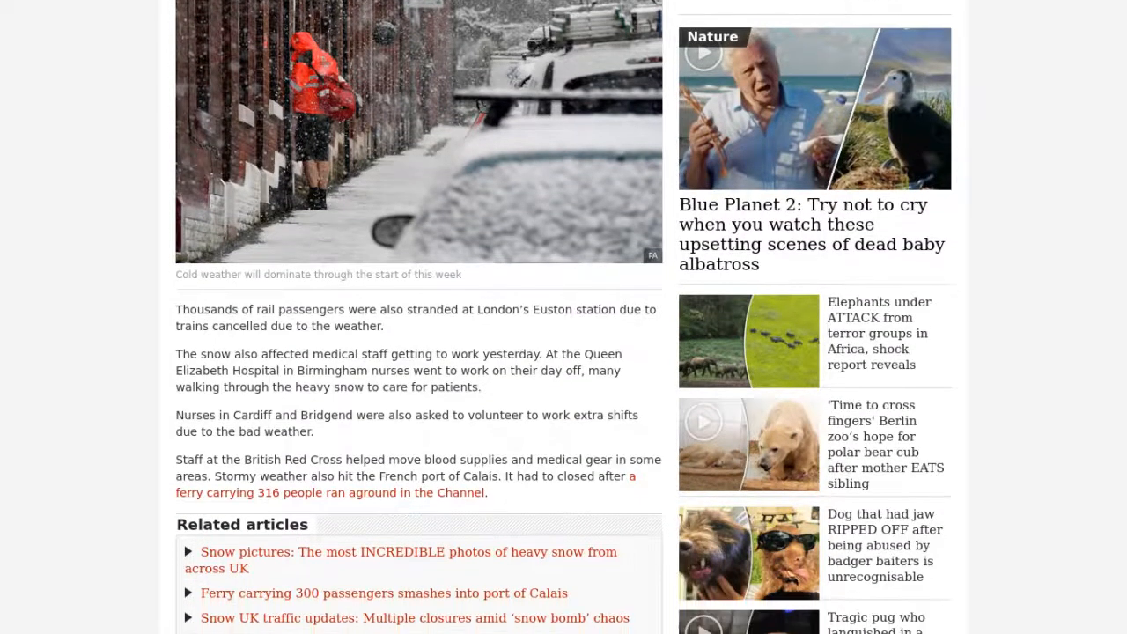
{"action": "scroll", "scroll_direction": "down", "scroll_amount": 3}
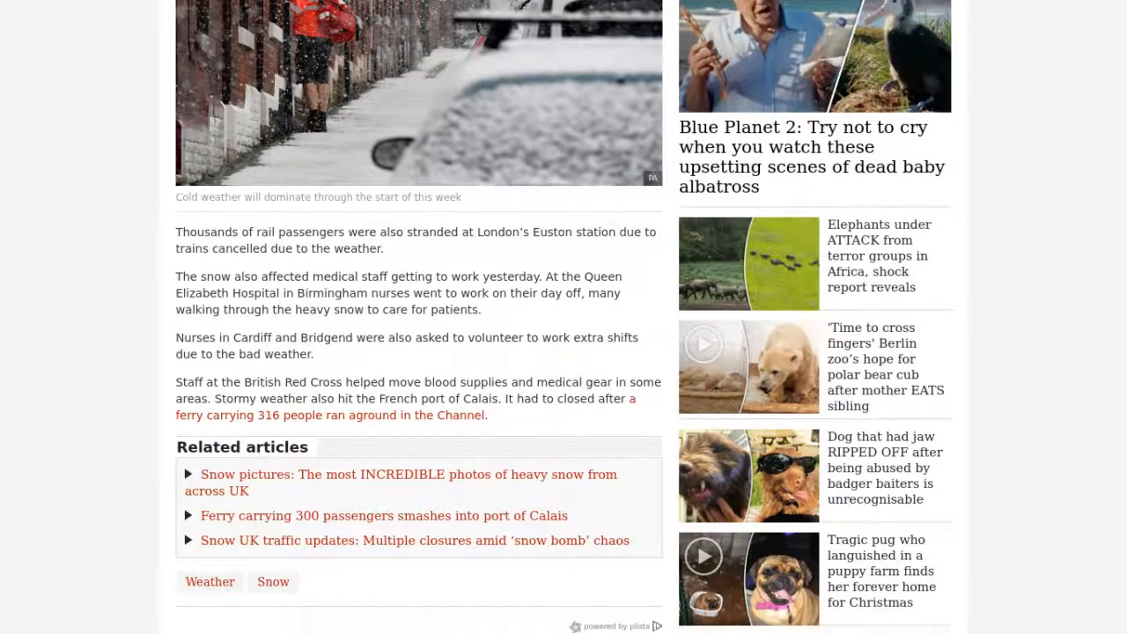
{"action": "scroll", "scroll_direction": "down", "scroll_amount": 3}
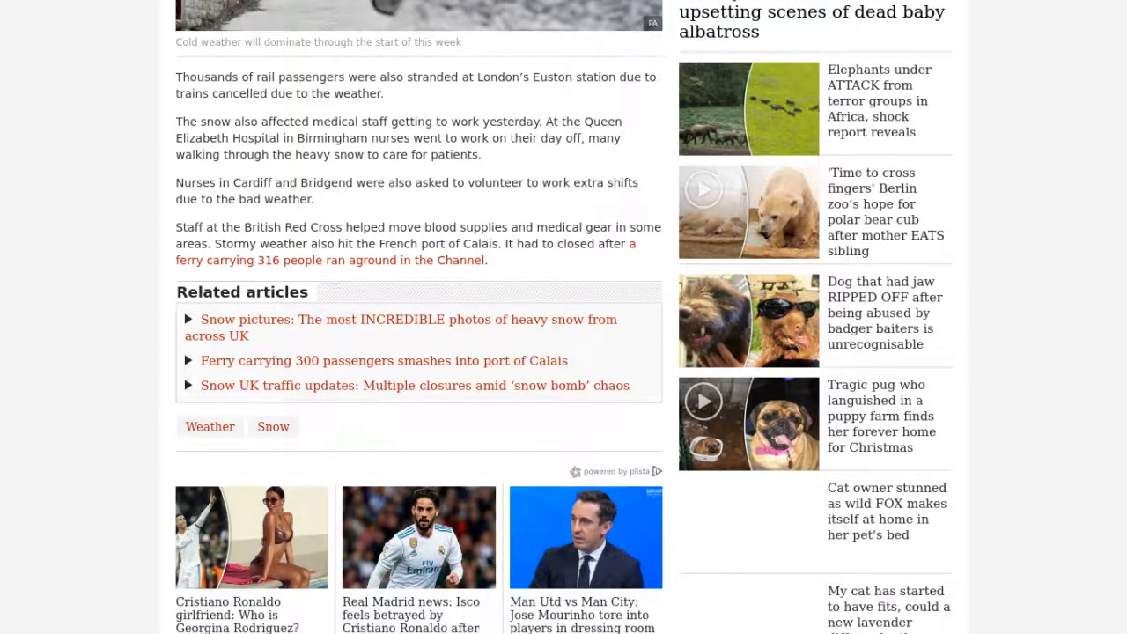
{"action": "scroll", "scroll_direction": "down", "scroll_amount": 3}
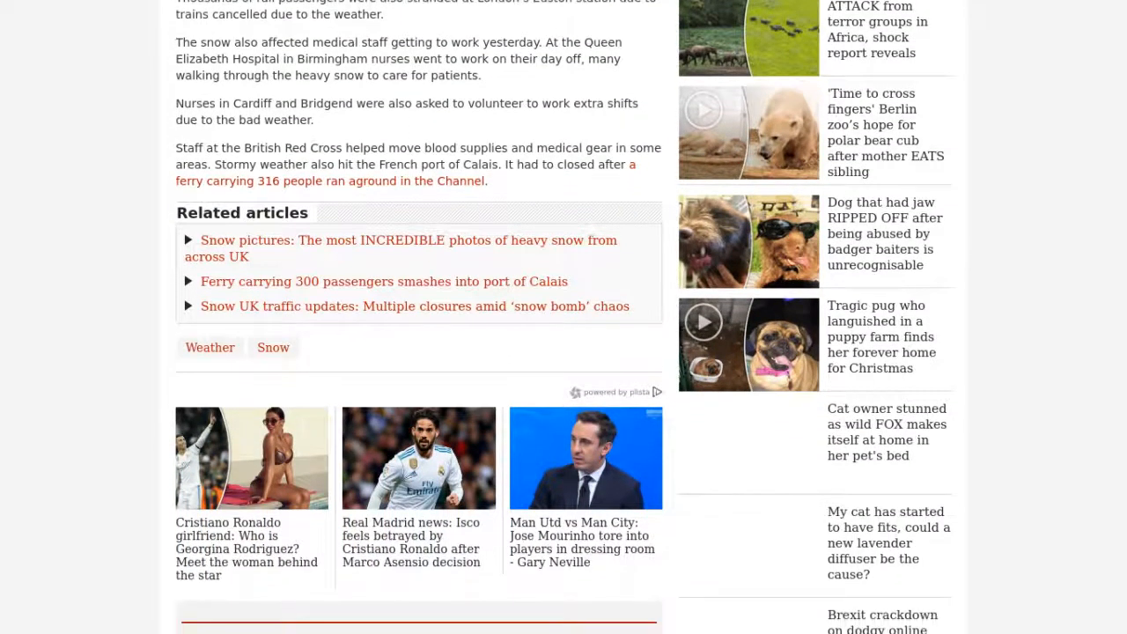
{"action": "scroll", "scroll_direction": "down", "scroll_amount": 3}
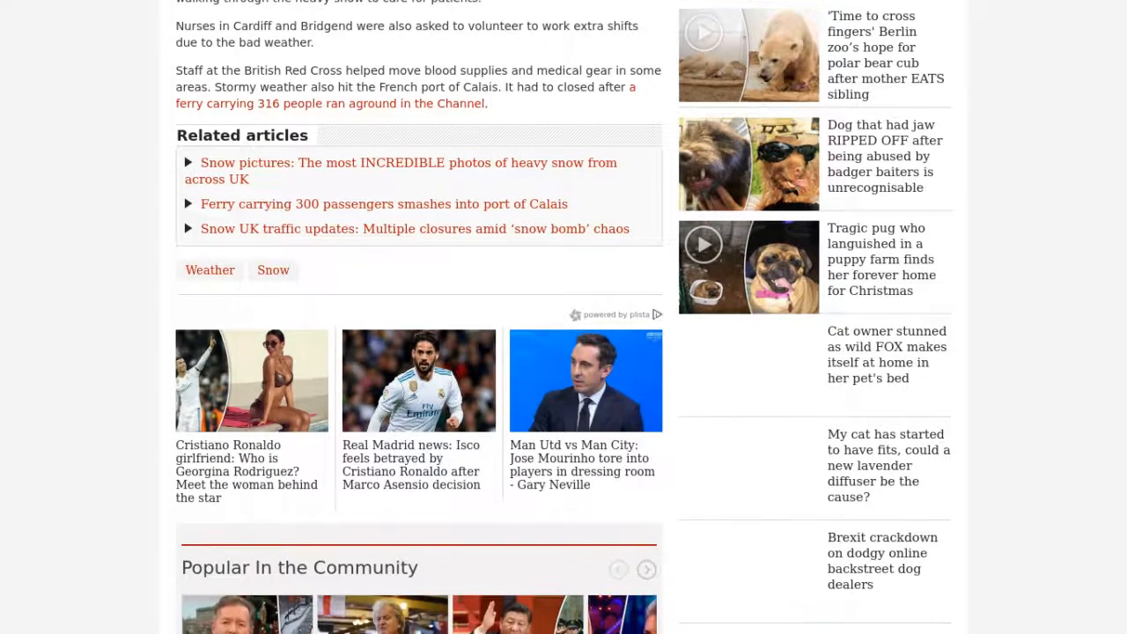
{"action": "scroll", "scroll_direction": "down", "scroll_amount": 3}
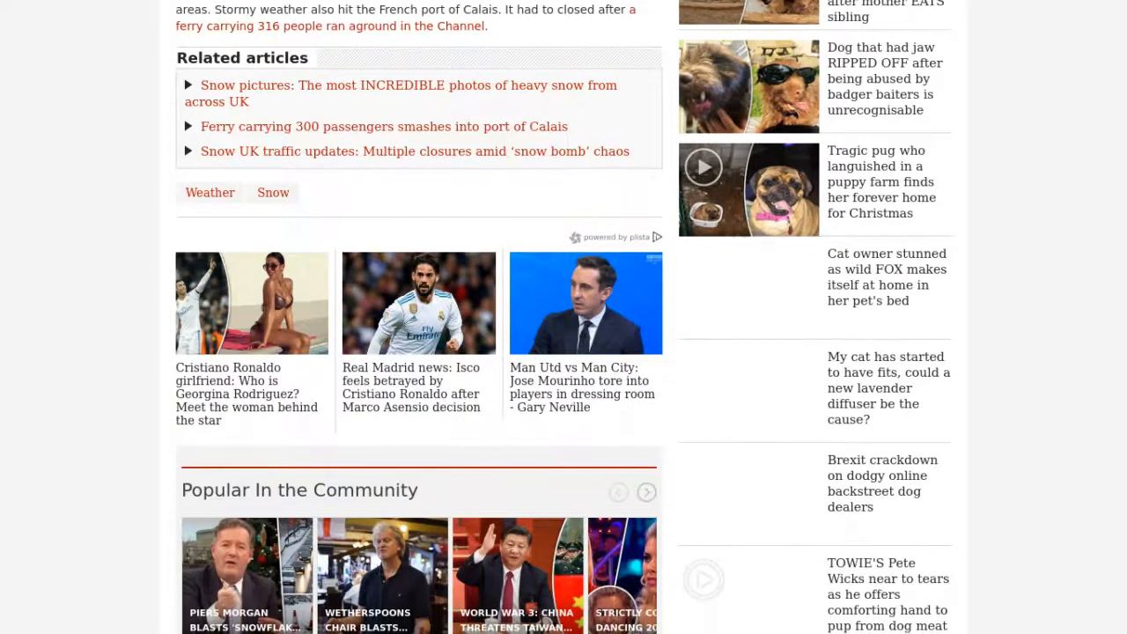
{"action": "scroll", "scroll_direction": "down", "scroll_amount": 3}
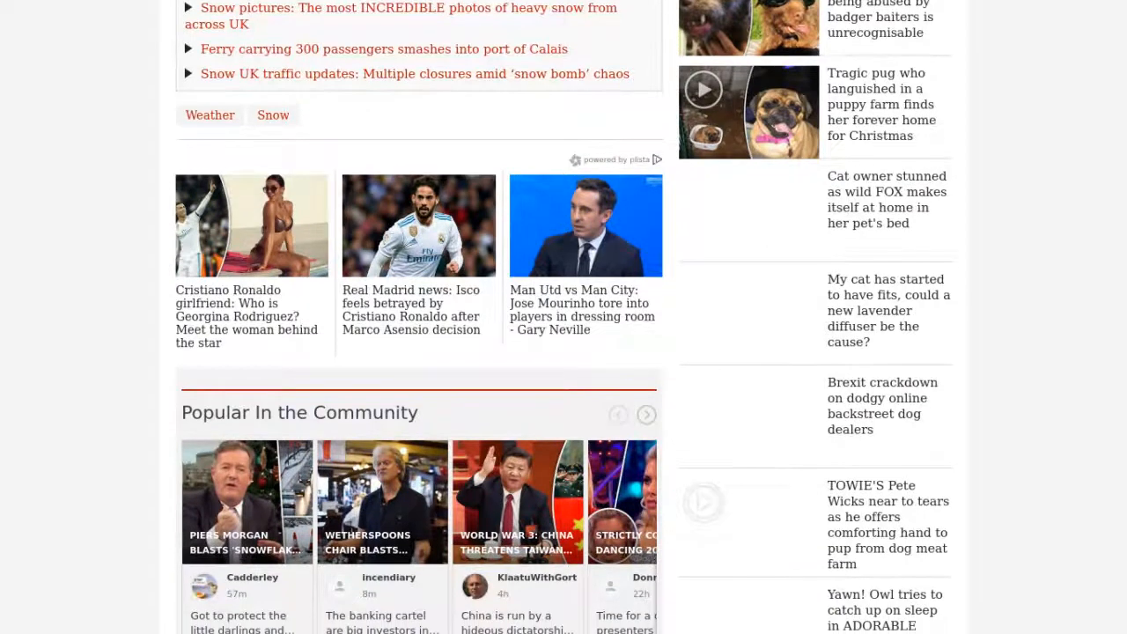
{"action": "scroll", "scroll_direction": "down", "scroll_amount": 3}
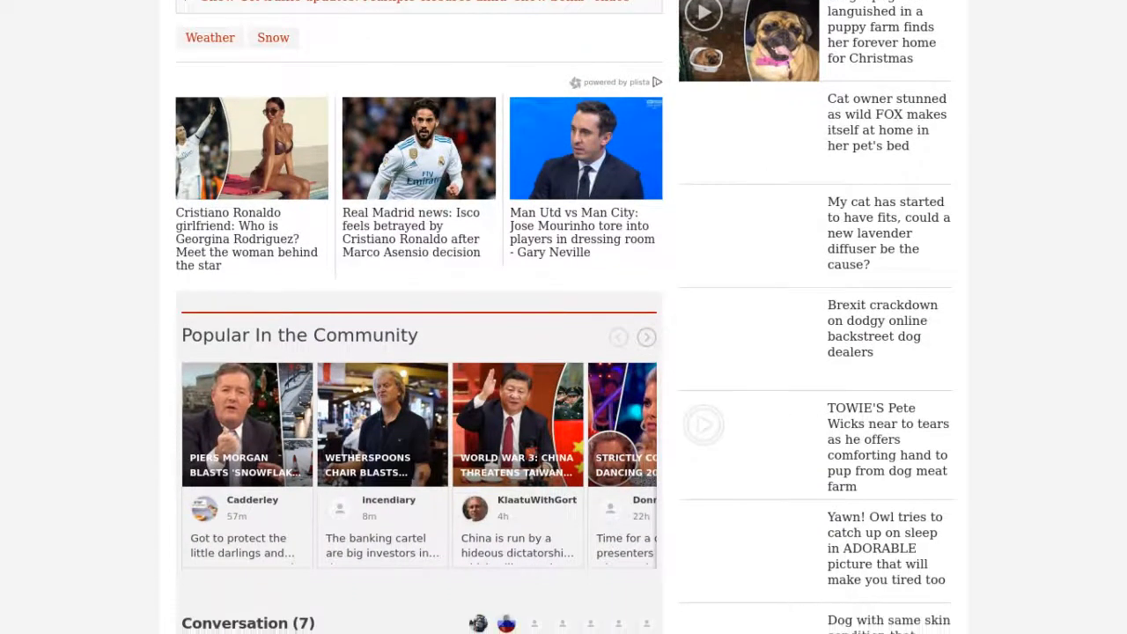
{"action": "scroll", "scroll_direction": "down", "scroll_amount": 3}
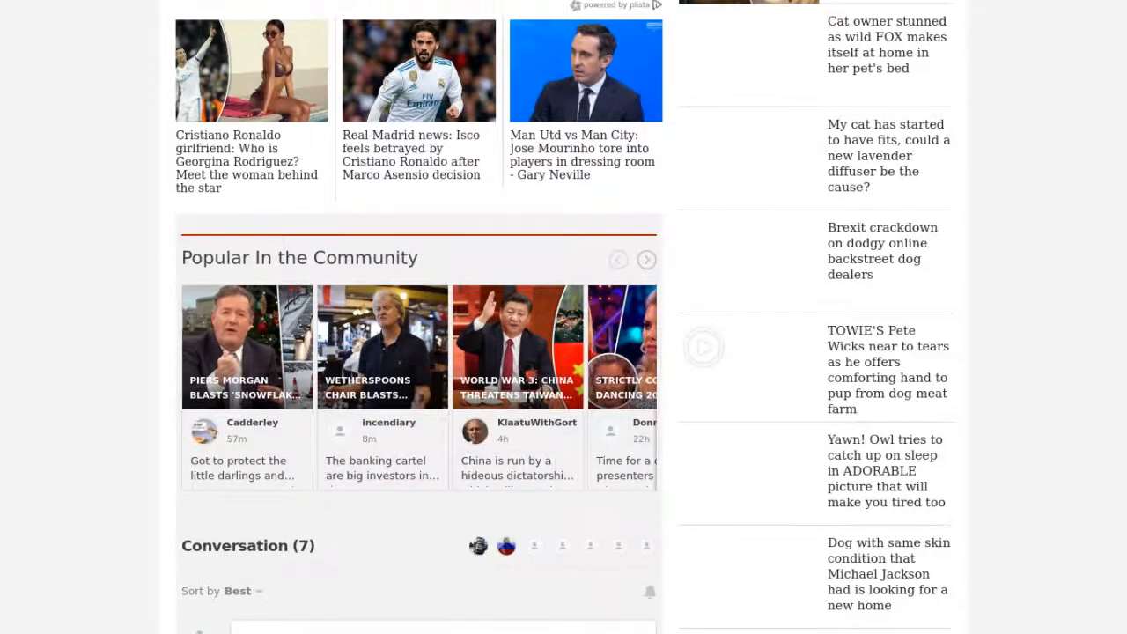
{"action": "scroll", "scroll_direction": "down", "scroll_amount": 3}
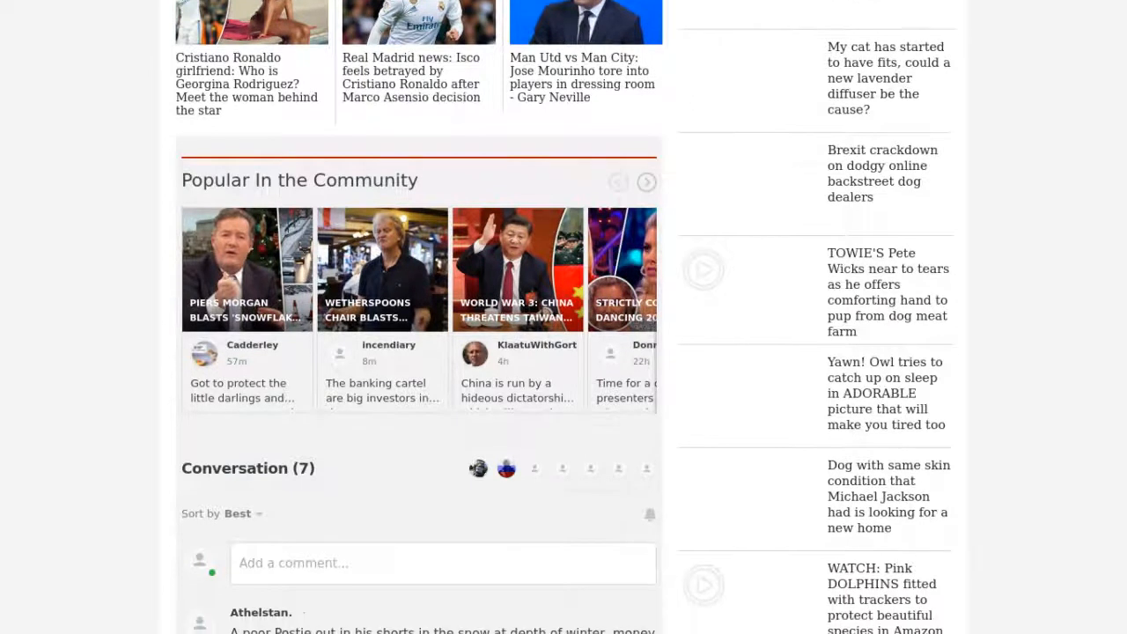
{"action": "scroll", "scroll_direction": "down", "scroll_amount": 3}
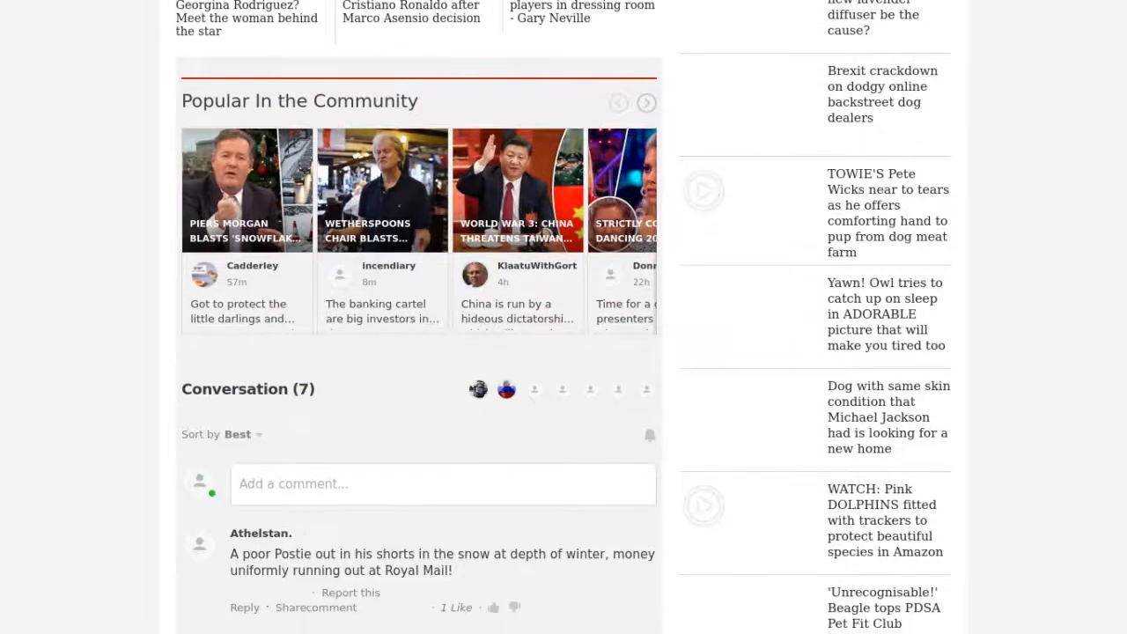
{"action": "scroll", "scroll_direction": "down", "scroll_amount": 3}
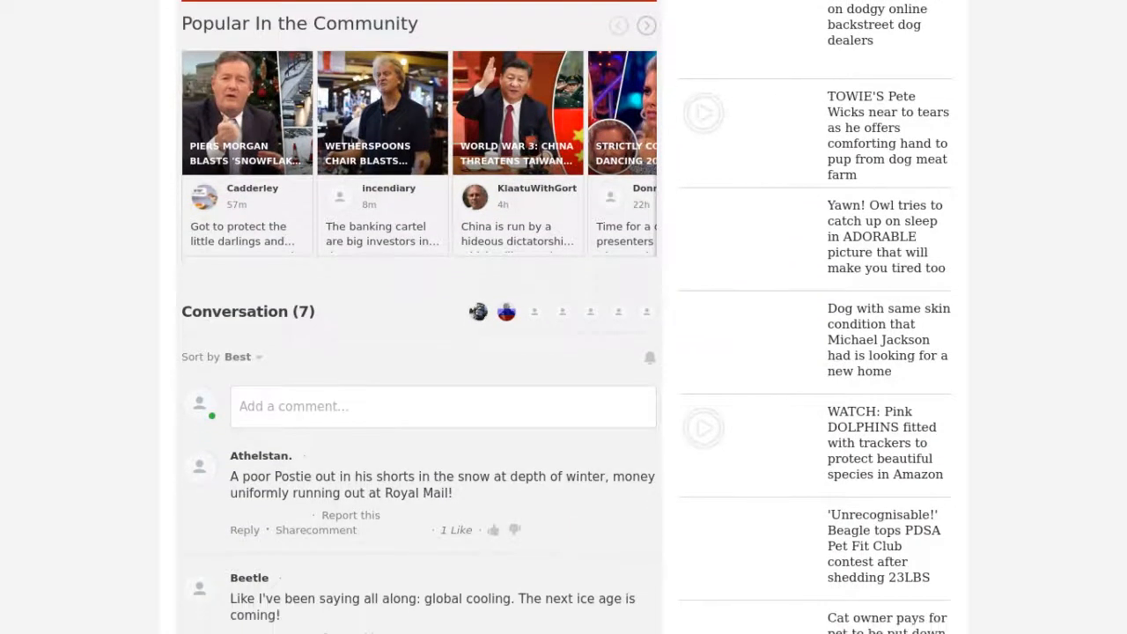
{"action": "scroll", "scroll_direction": "down", "scroll_amount": 3}
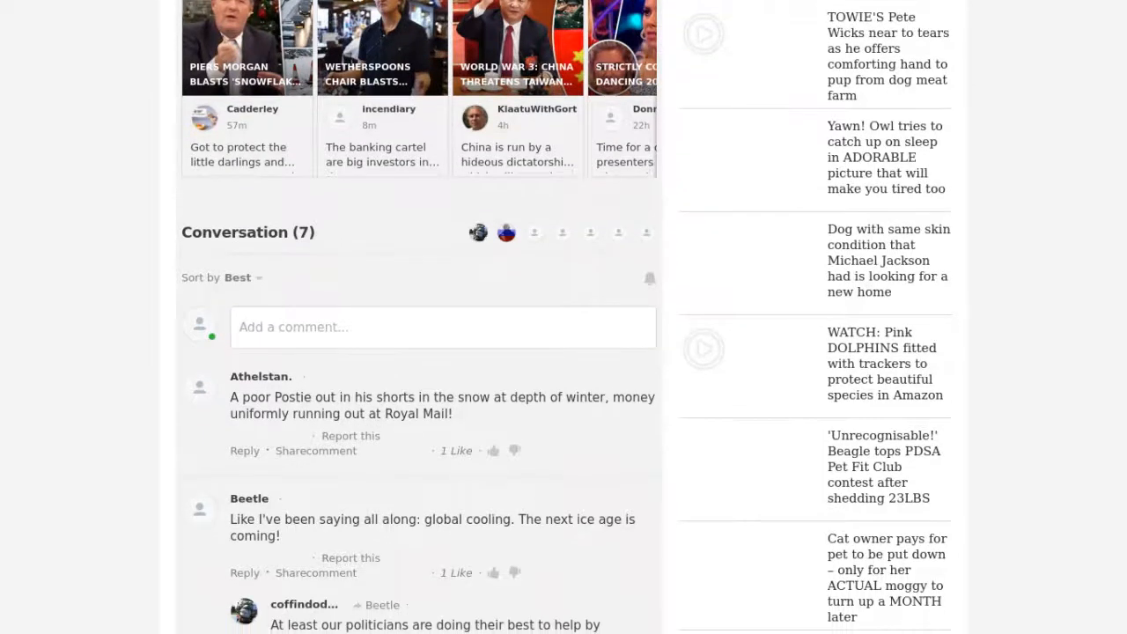
{"action": "scroll", "scroll_direction": "down", "scroll_amount": 3}
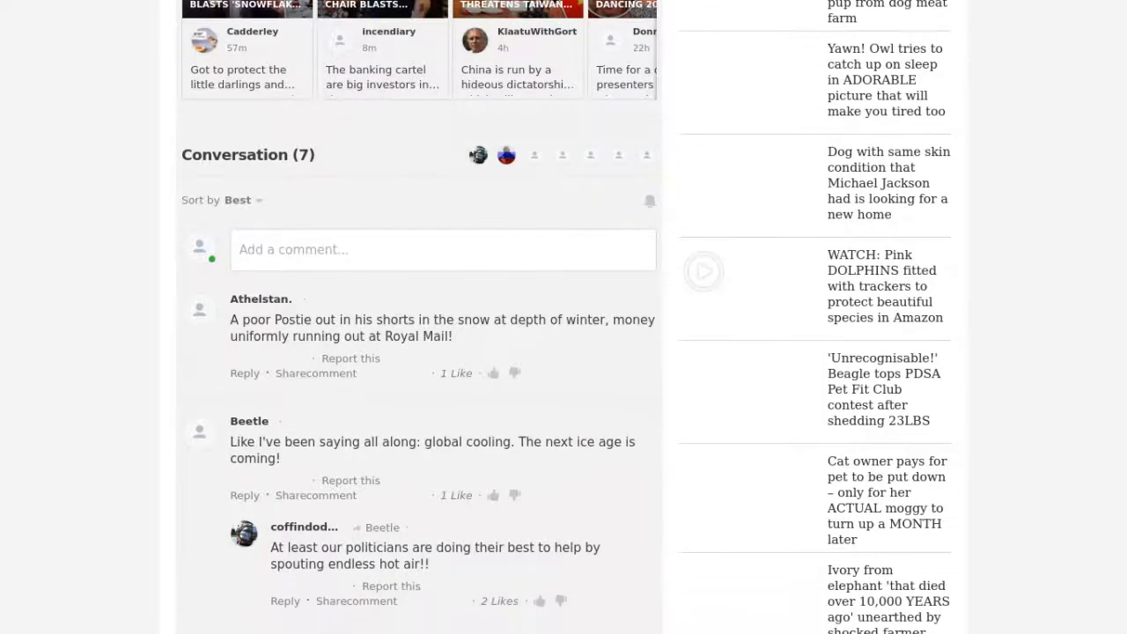
{"action": "scroll", "scroll_direction": "down", "scroll_amount": 3}
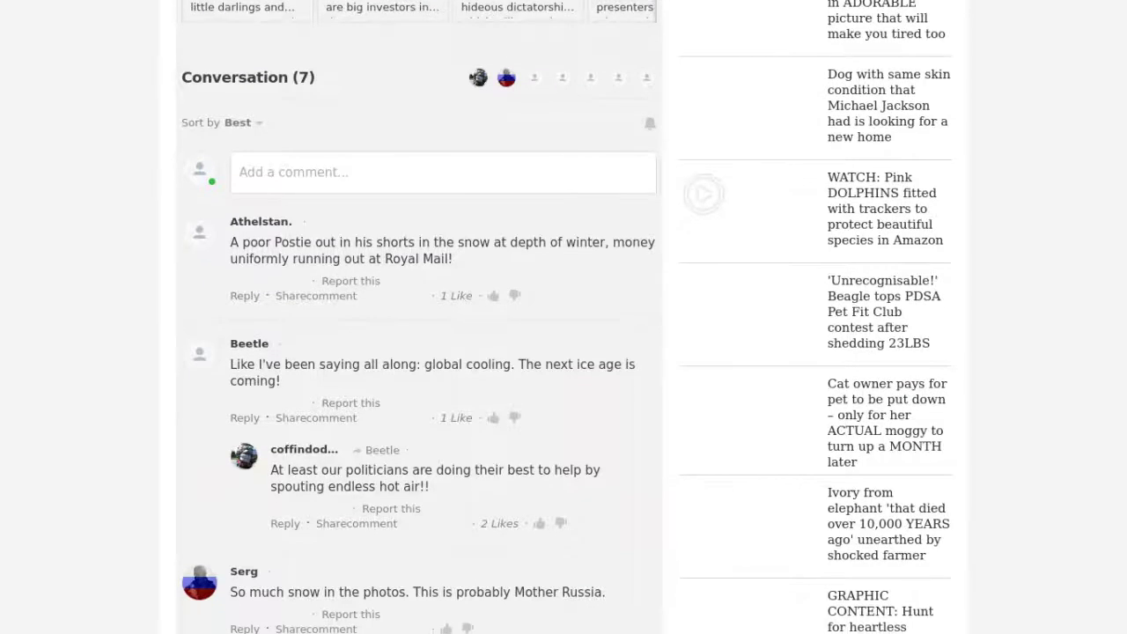
{"action": "scroll", "scroll_direction": "down", "scroll_amount": 3}
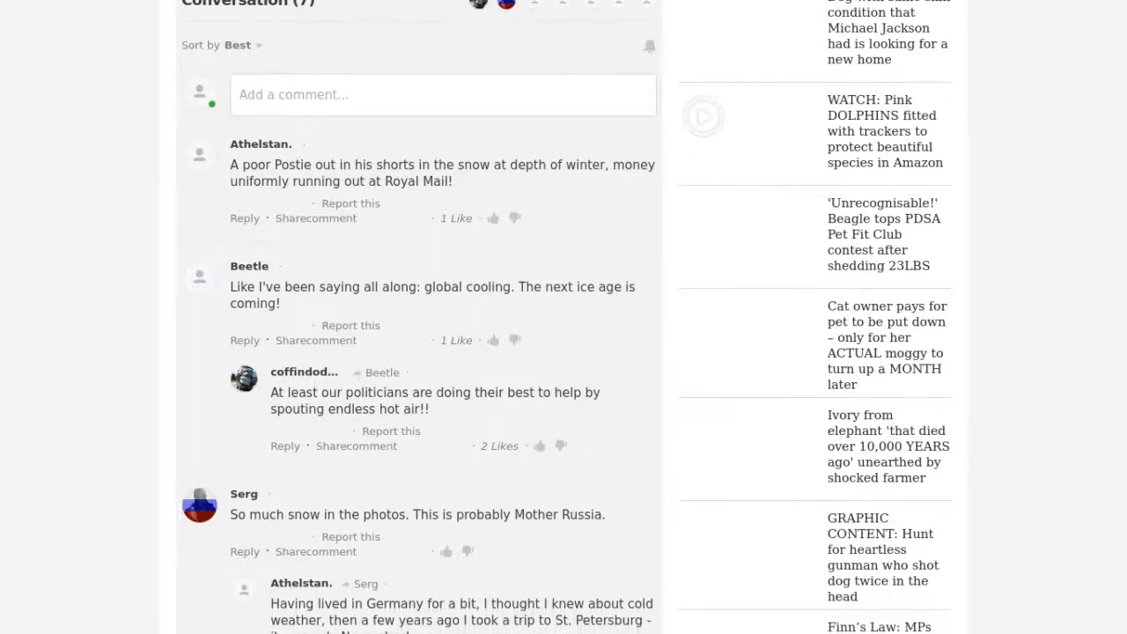
{"action": "scroll", "scroll_direction": "down", "scroll_amount": 3}
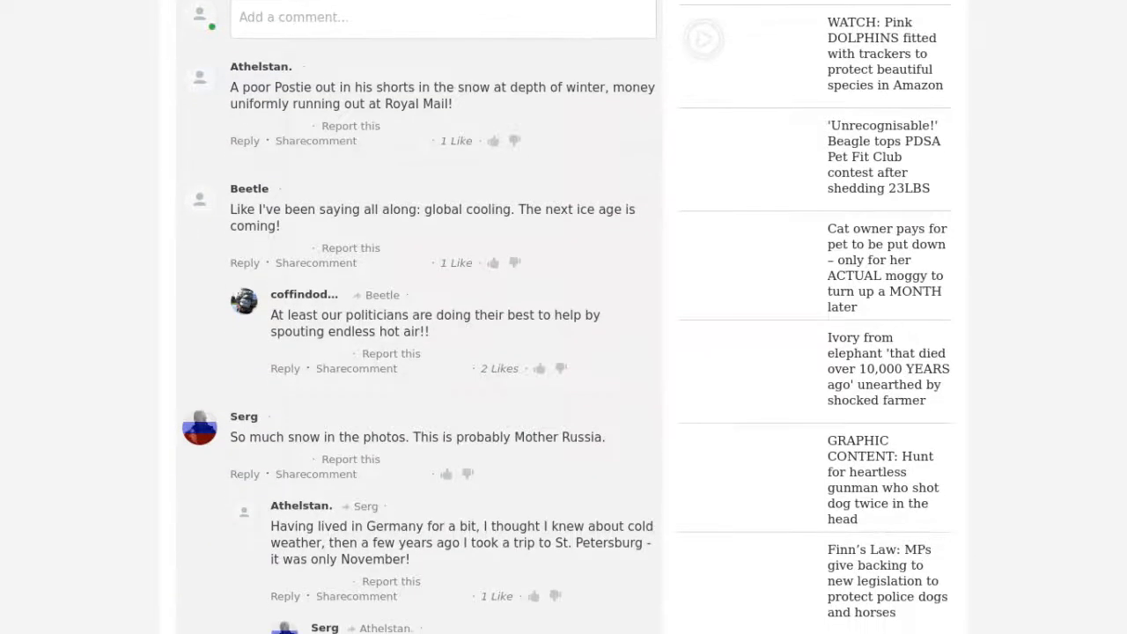
{"action": "scroll", "scroll_direction": "down", "scroll_amount": 3}
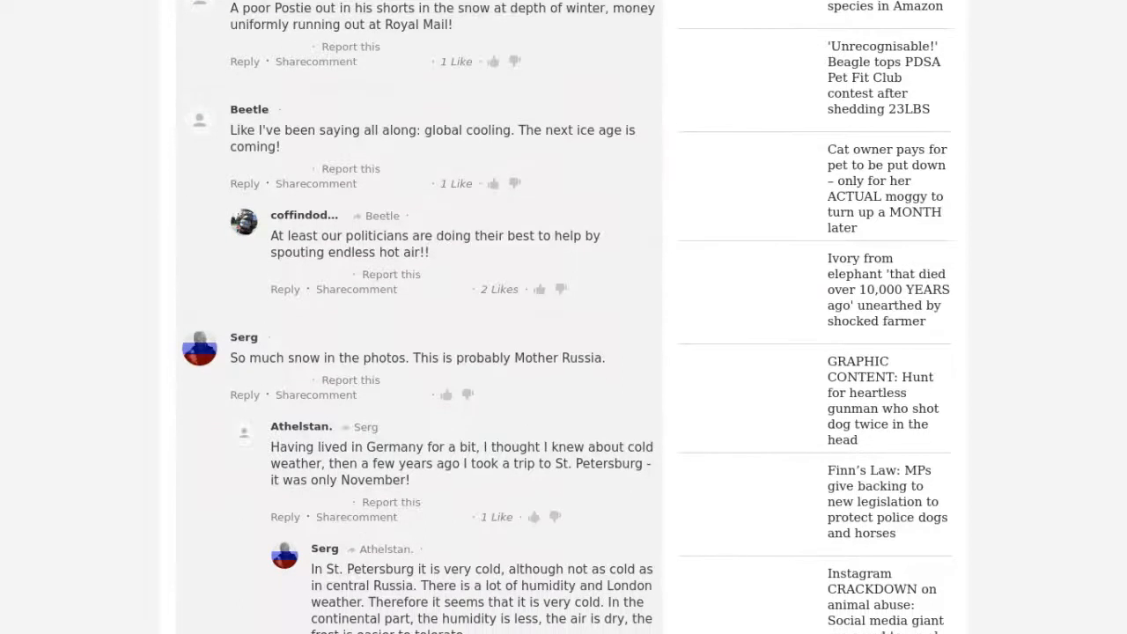
{"action": "scroll", "scroll_direction": "down", "scroll_amount": 3}
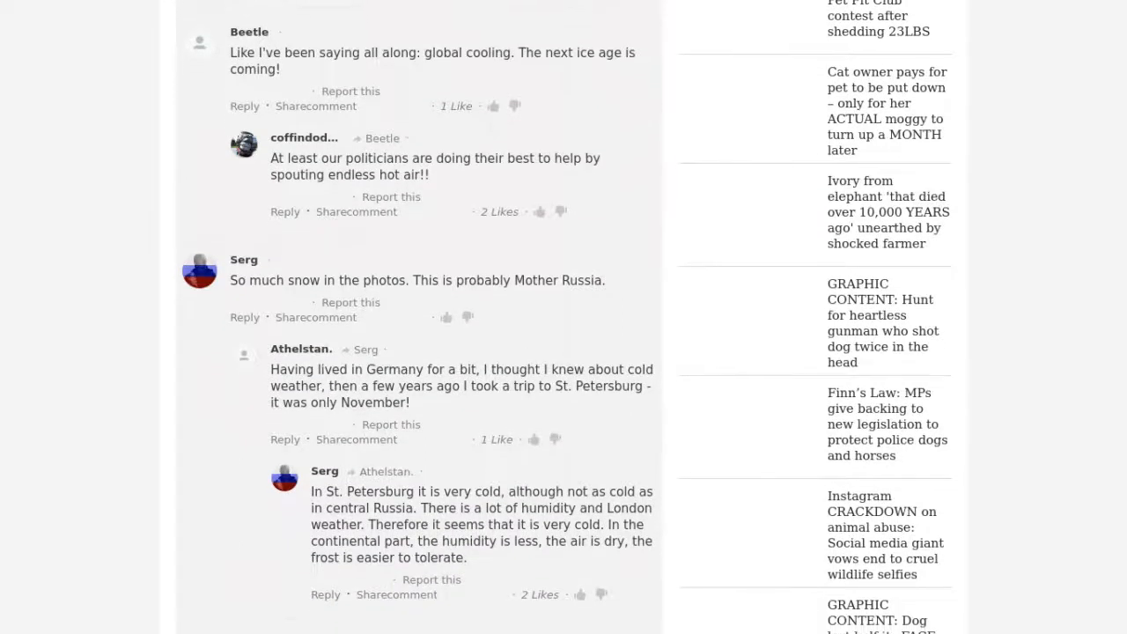
{"action": "scroll", "scroll_direction": "down", "scroll_amount": 3}
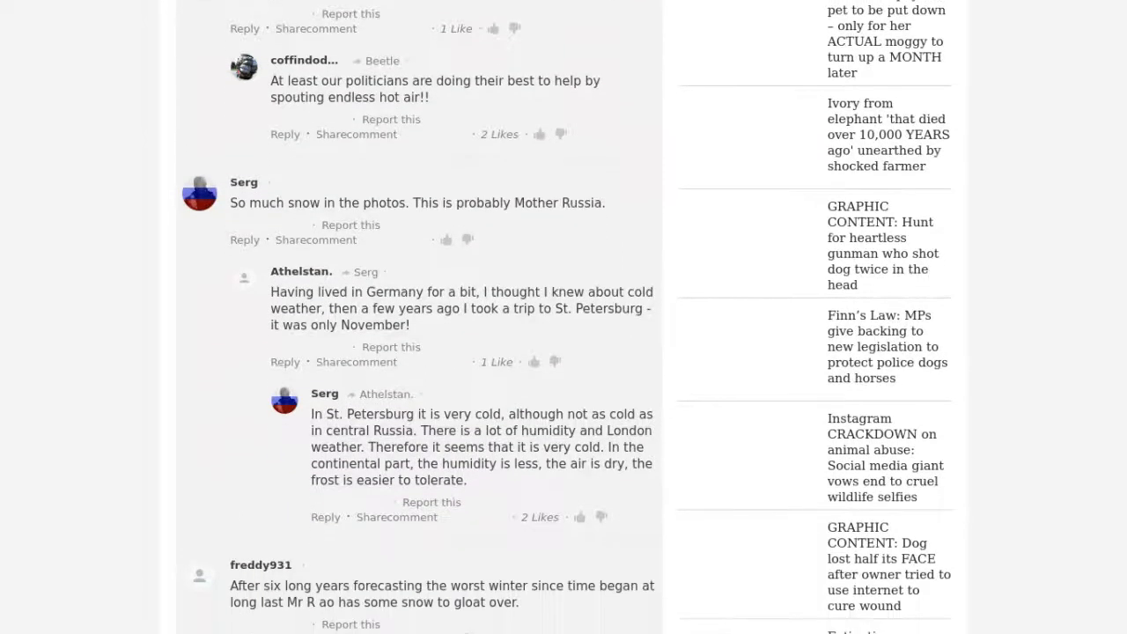
{"action": "scroll", "scroll_direction": "down", "scroll_amount": 3}
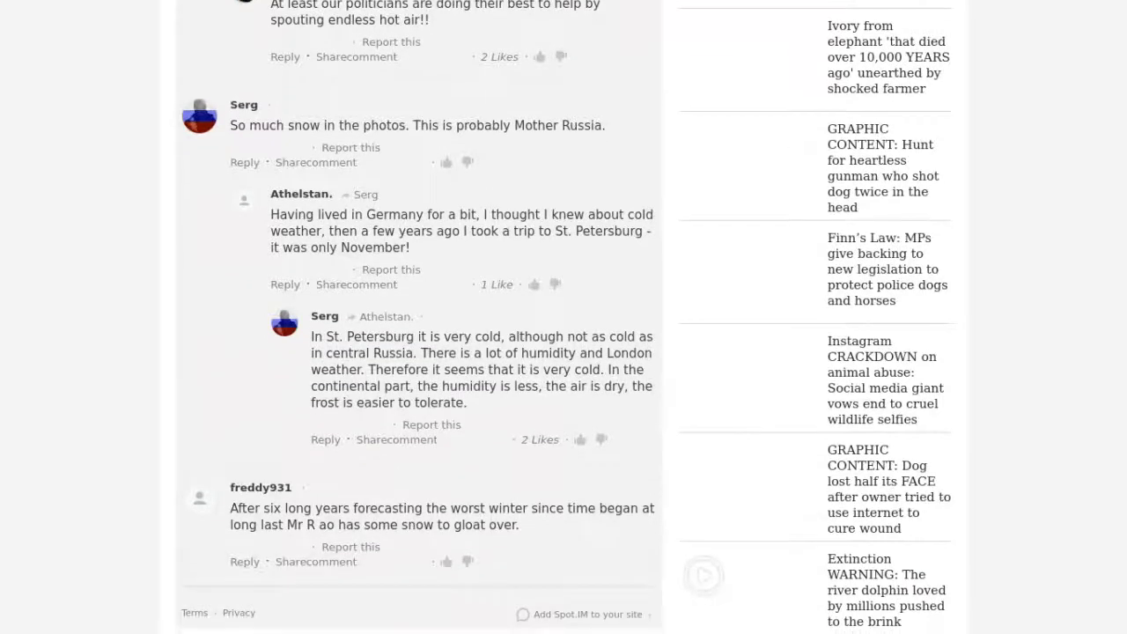
{"action": "scroll", "scroll_direction": "down", "scroll_amount": 3}
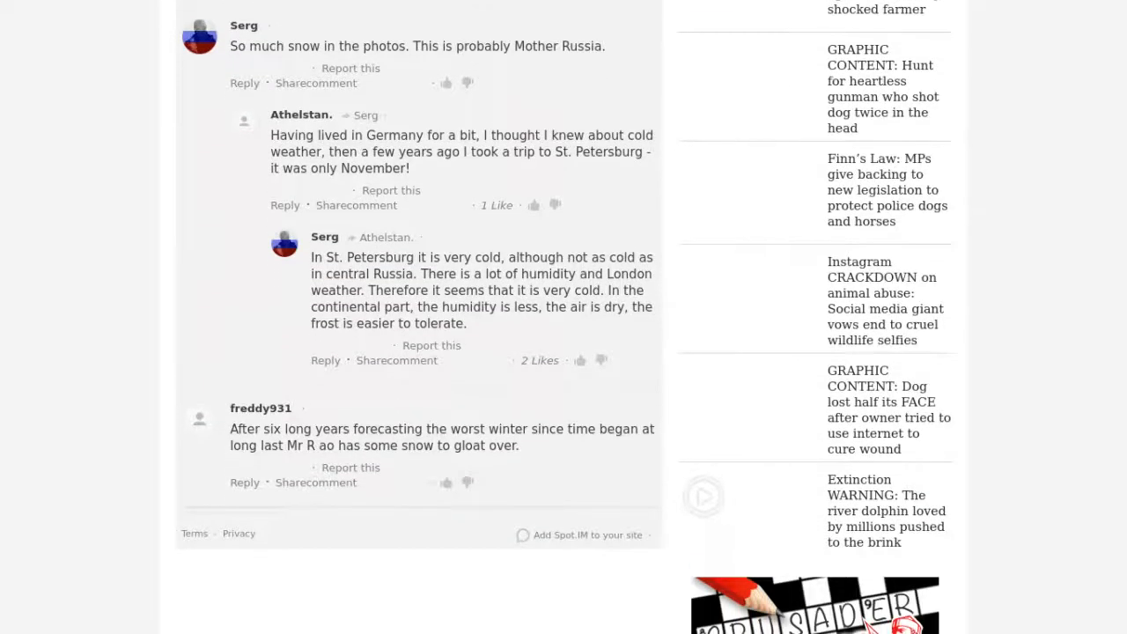
{"action": "scroll", "scroll_direction": "down", "scroll_amount": 3}
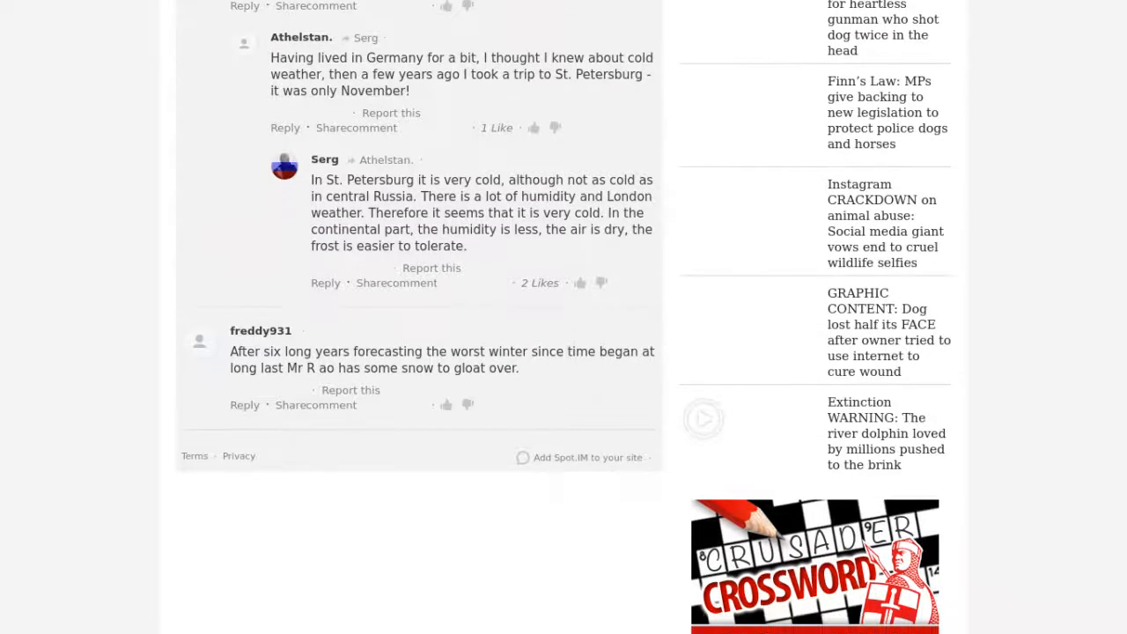
{"action": "scroll", "scroll_direction": "down", "scroll_amount": 3}
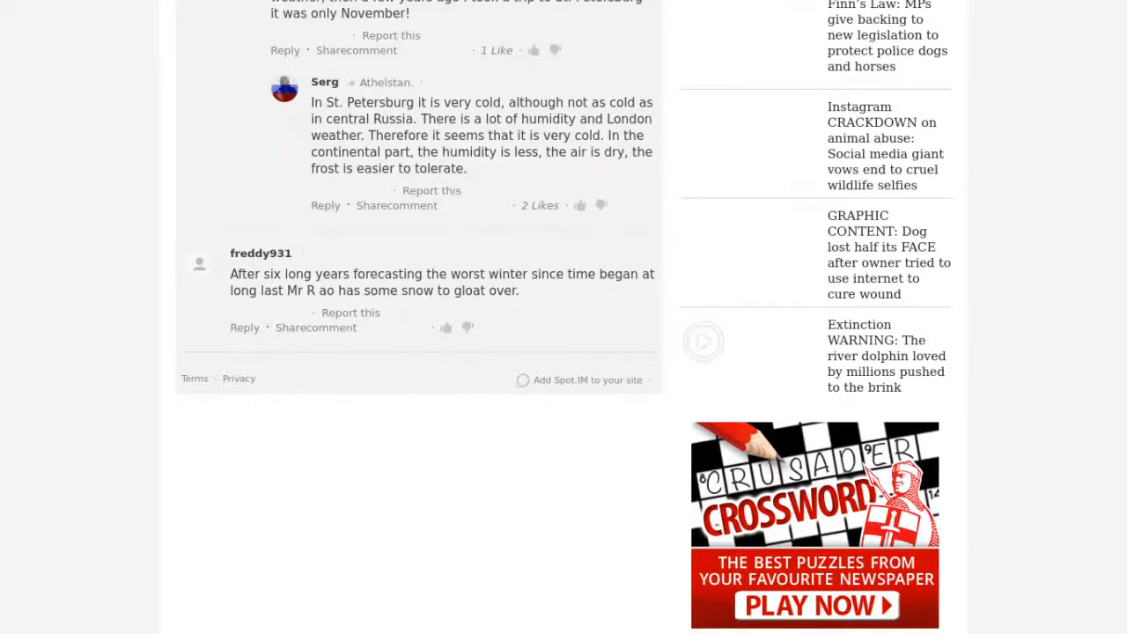
{"action": "scroll", "scroll_direction": "down", "scroll_amount": 3}
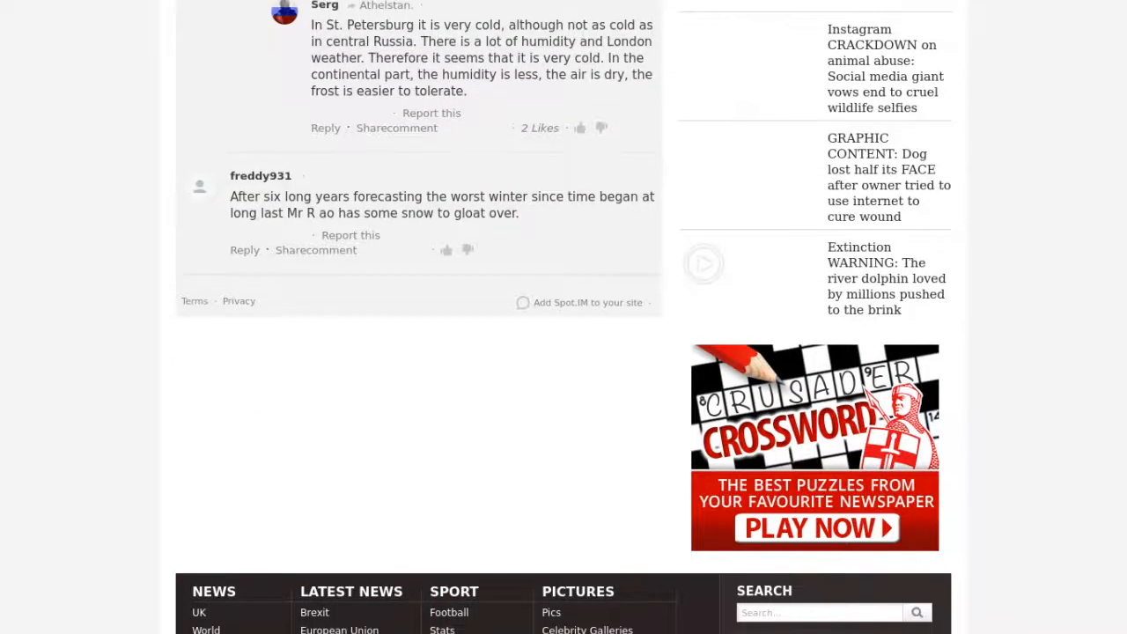
{"action": "scroll", "scroll_direction": "down", "scroll_amount": 3}
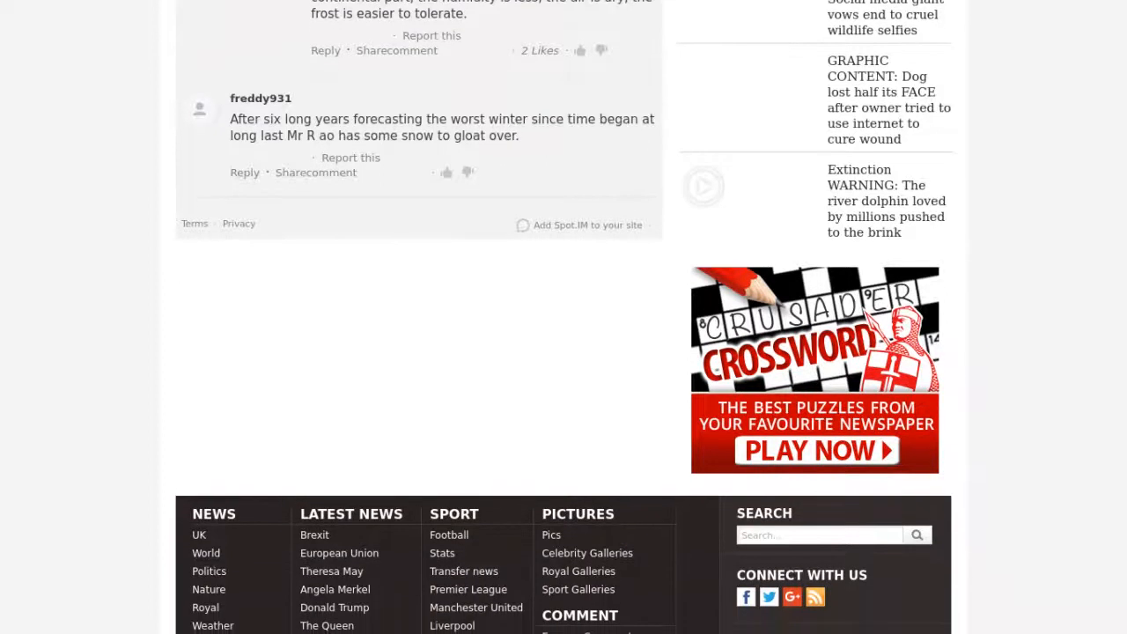
{"action": "scroll", "scroll_direction": "down", "scroll_amount": 3}
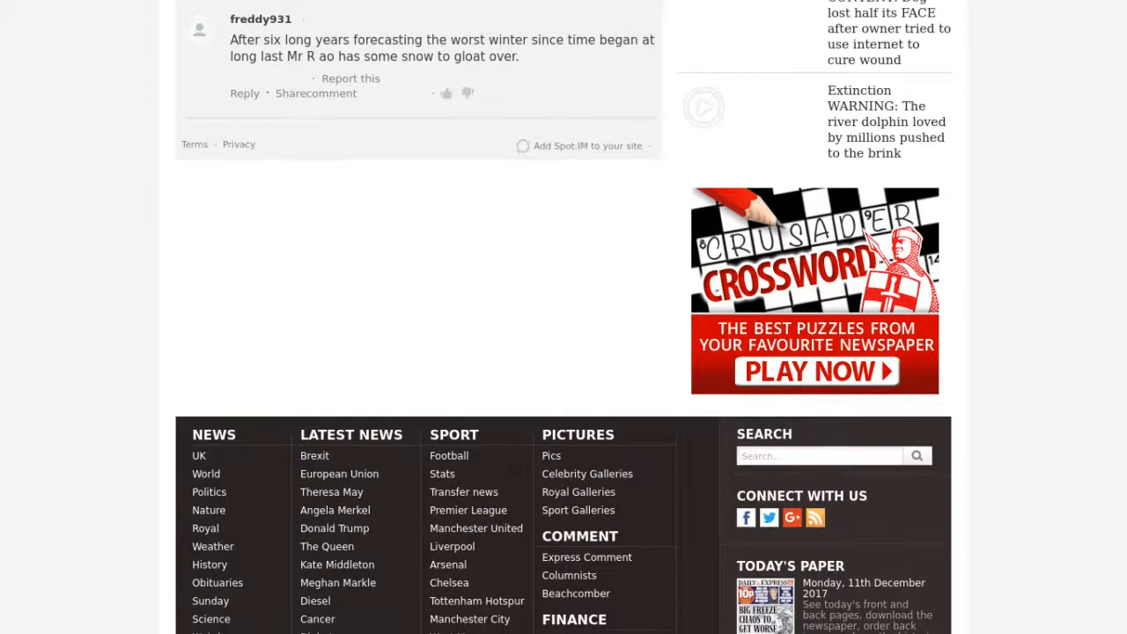
{"action": "scroll", "scroll_direction": "down", "scroll_amount": 3}
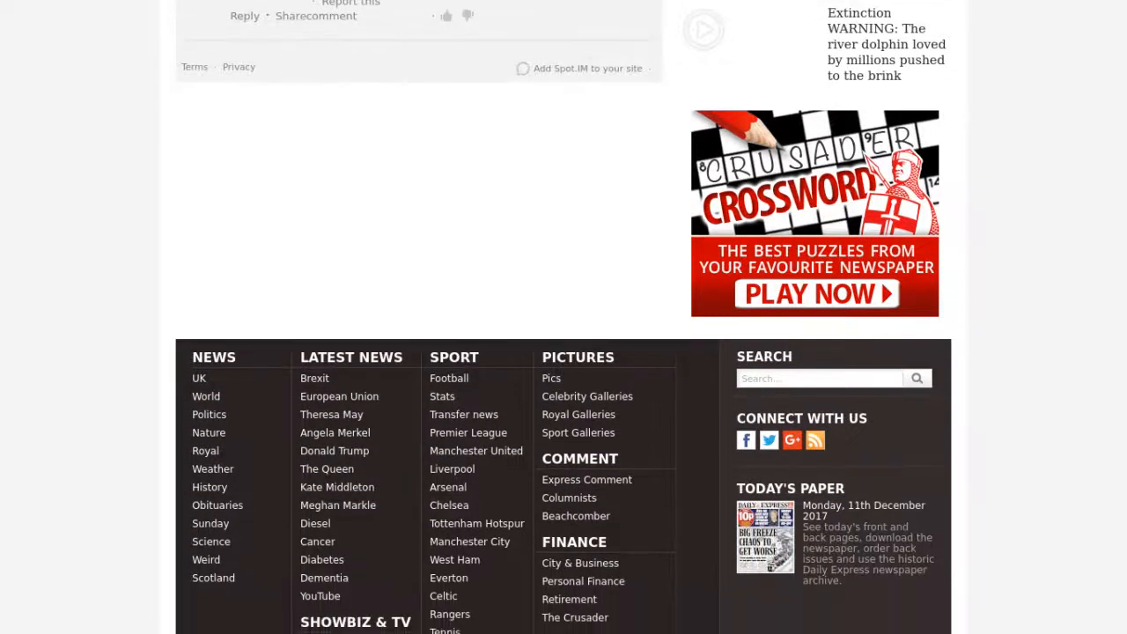
{"action": "scroll", "scroll_direction": "down", "scroll_amount": 3}
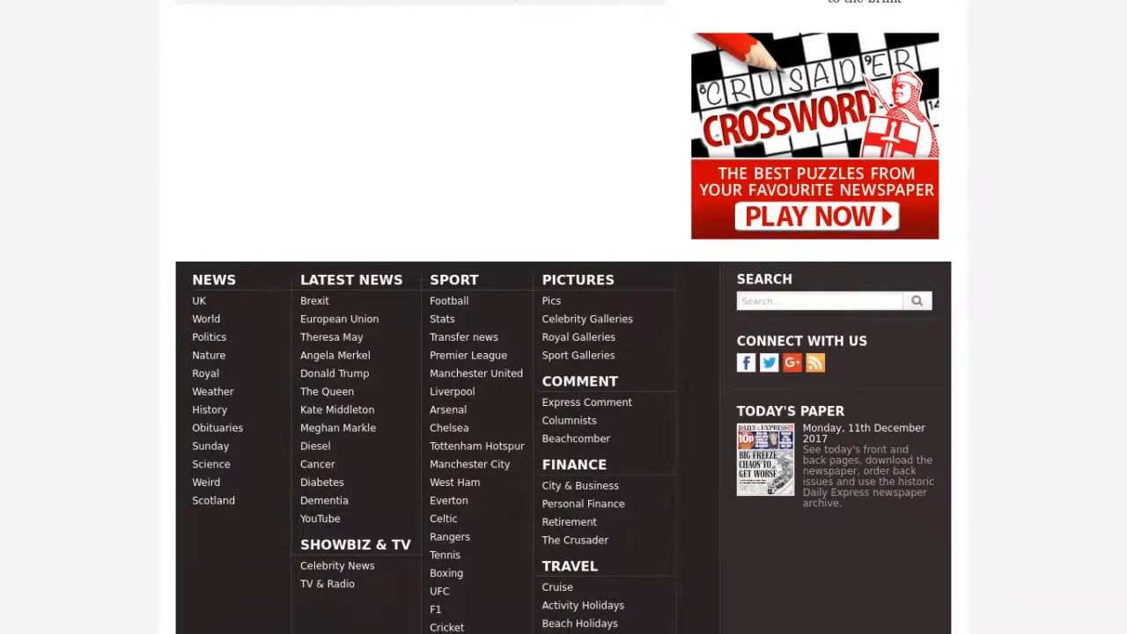
{"action": "scroll", "scroll_direction": "down", "scroll_amount": 3}
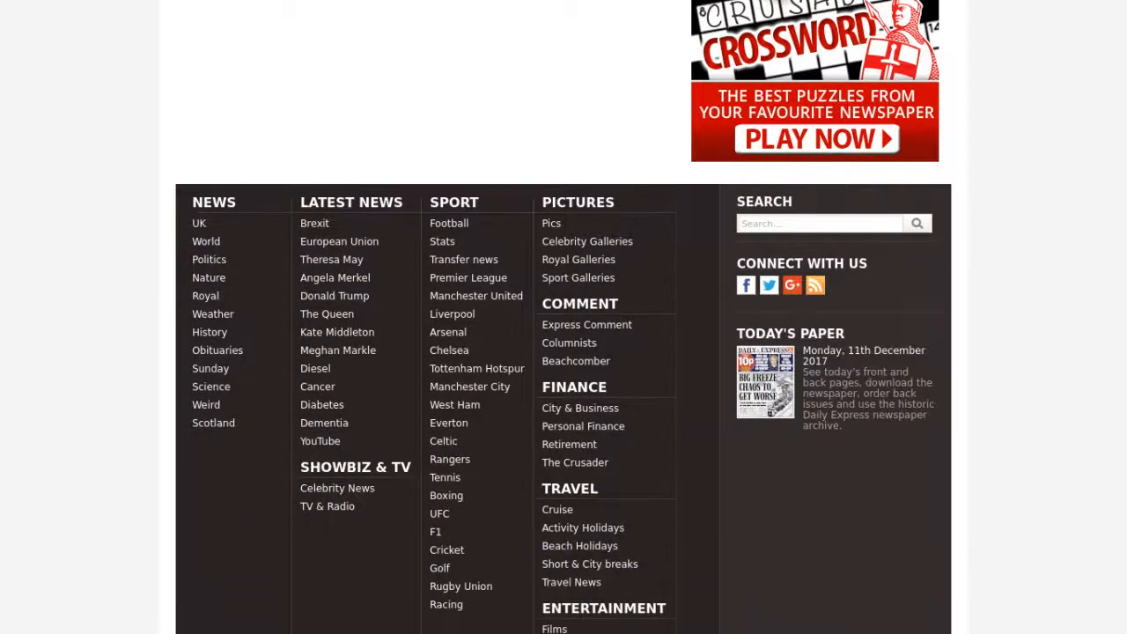
{"action": "scroll", "scroll_direction": "down", "scroll_amount": 3}
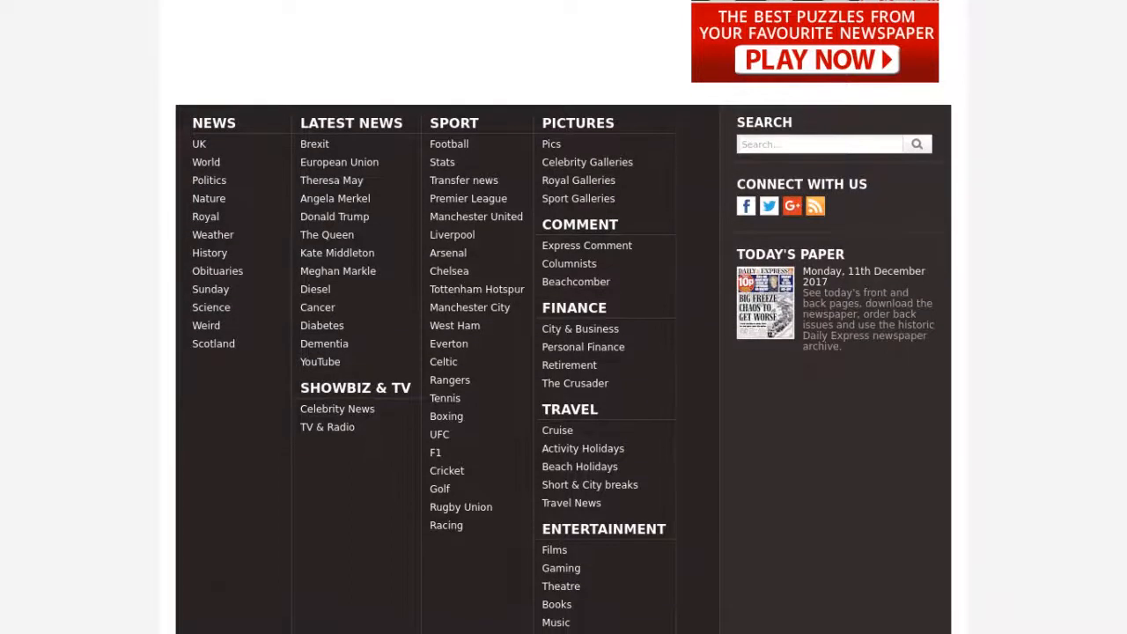
{"action": "scroll", "scroll_direction": "down", "scroll_amount": 3}
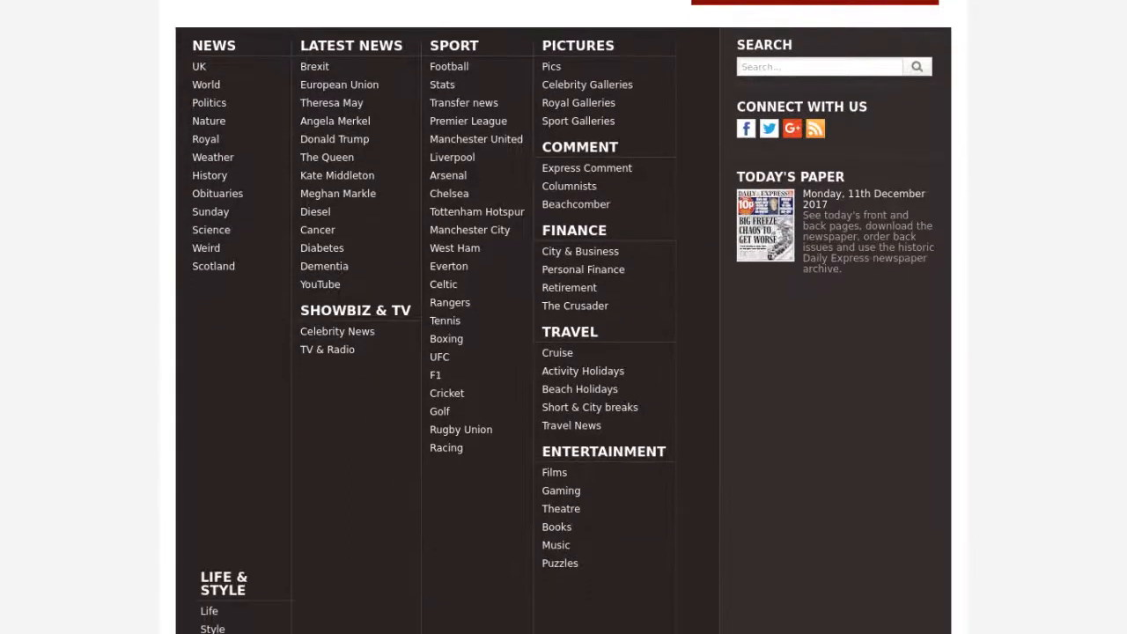
{"action": "scroll", "scroll_direction": "down", "scroll_amount": 3}
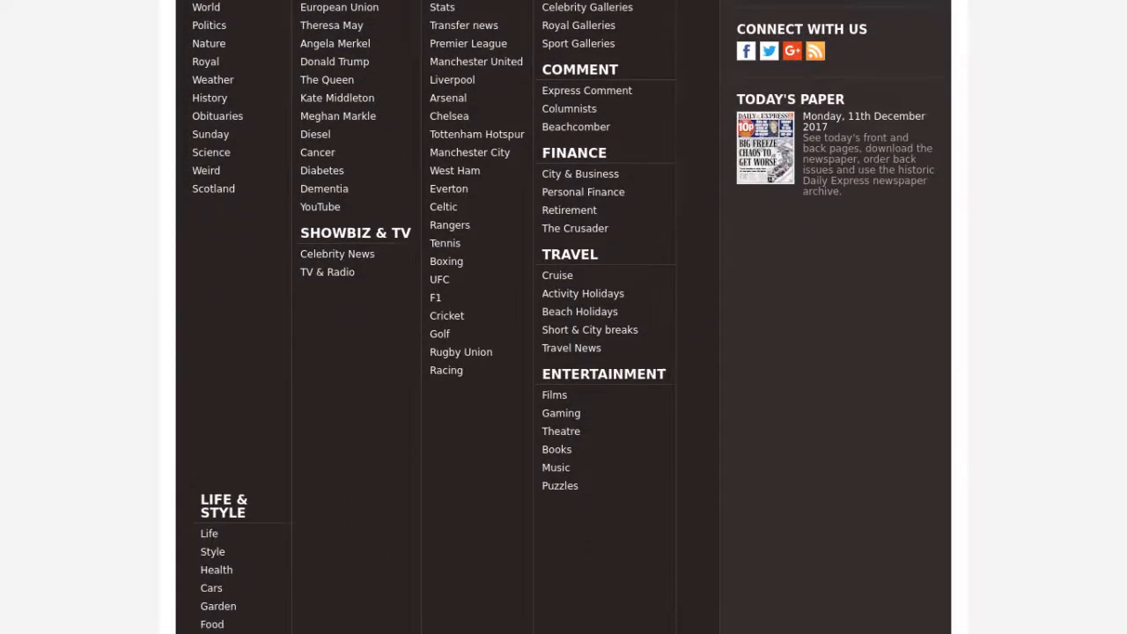
{"action": "scroll", "scroll_direction": "down", "scroll_amount": 3}
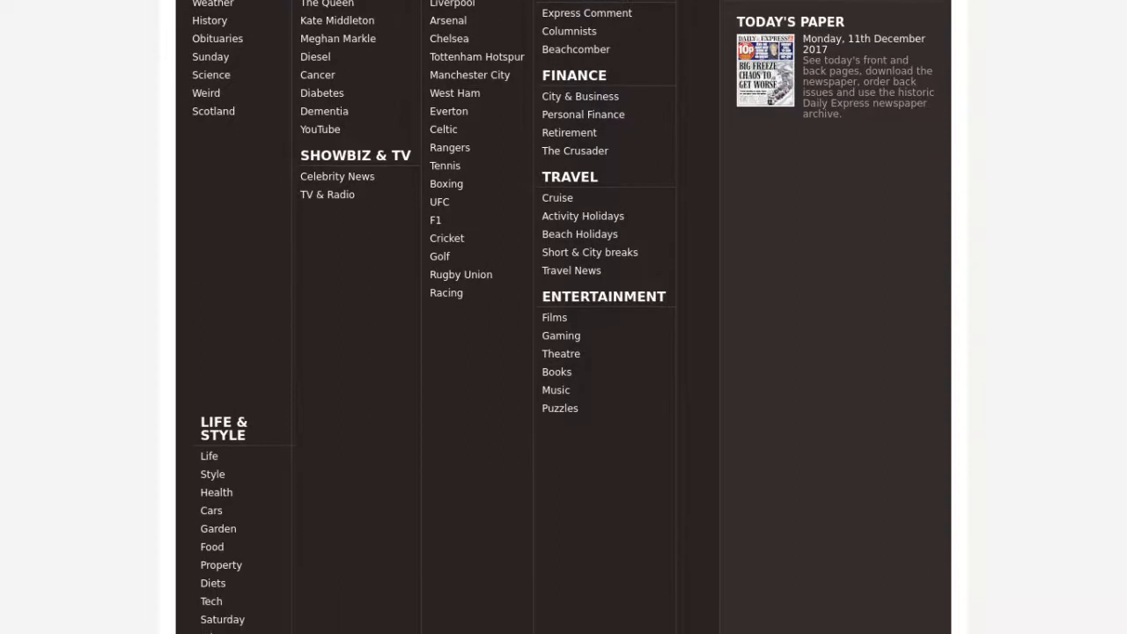
{"action": "scroll", "scroll_direction": "down", "scroll_amount": 3}
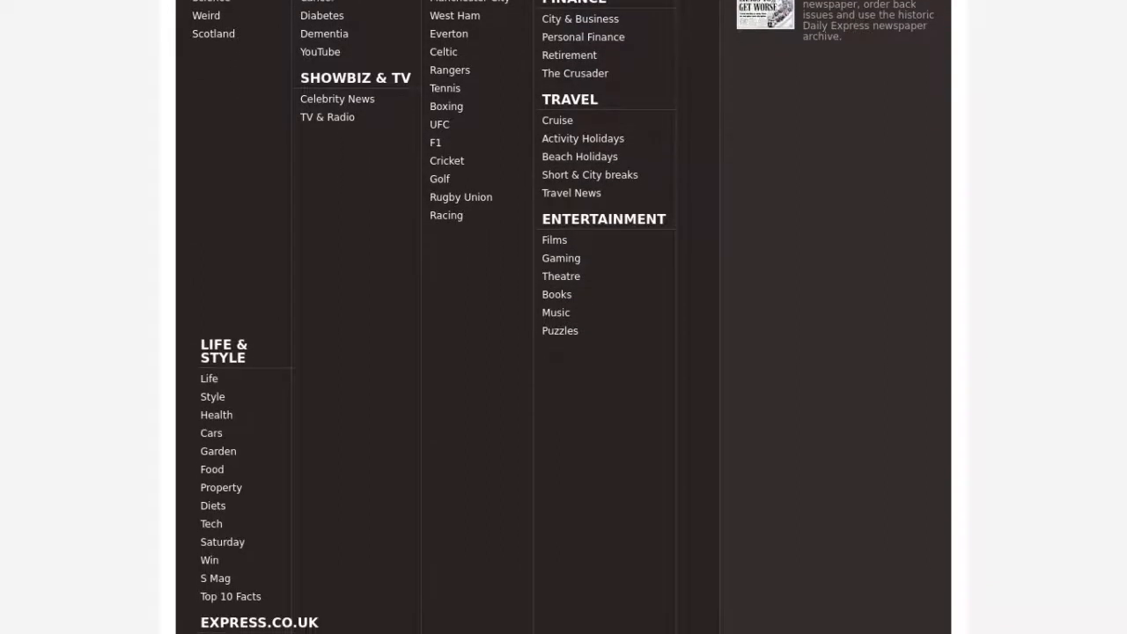
{"action": "scroll", "scroll_direction": "down", "scroll_amount": 3}
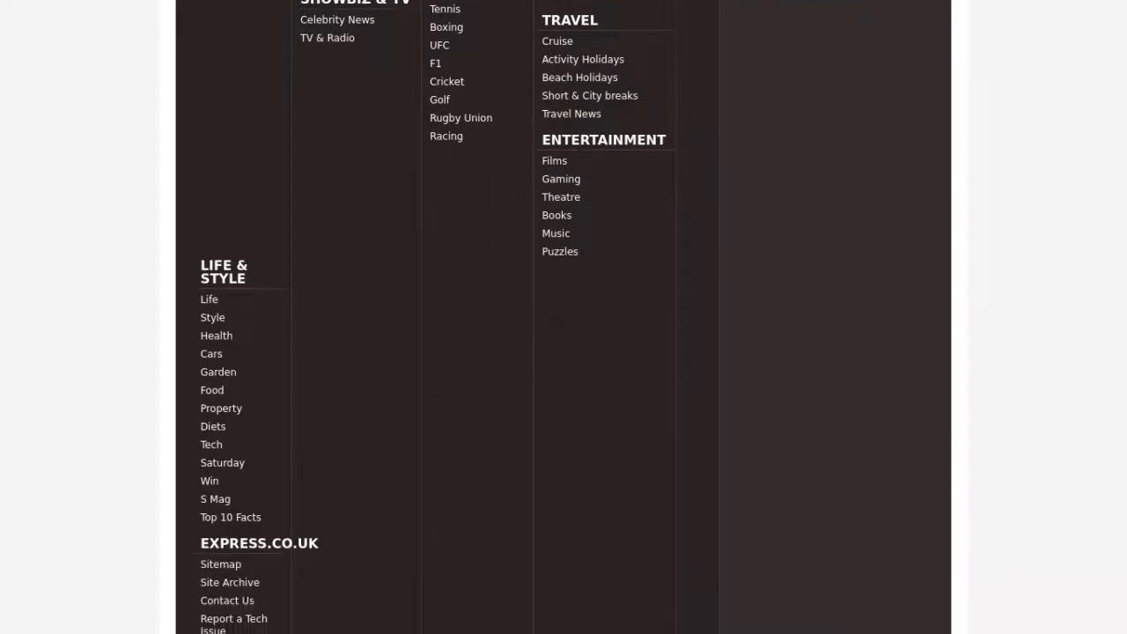
{"action": "scroll", "scroll_direction": "down", "scroll_amount": 3}
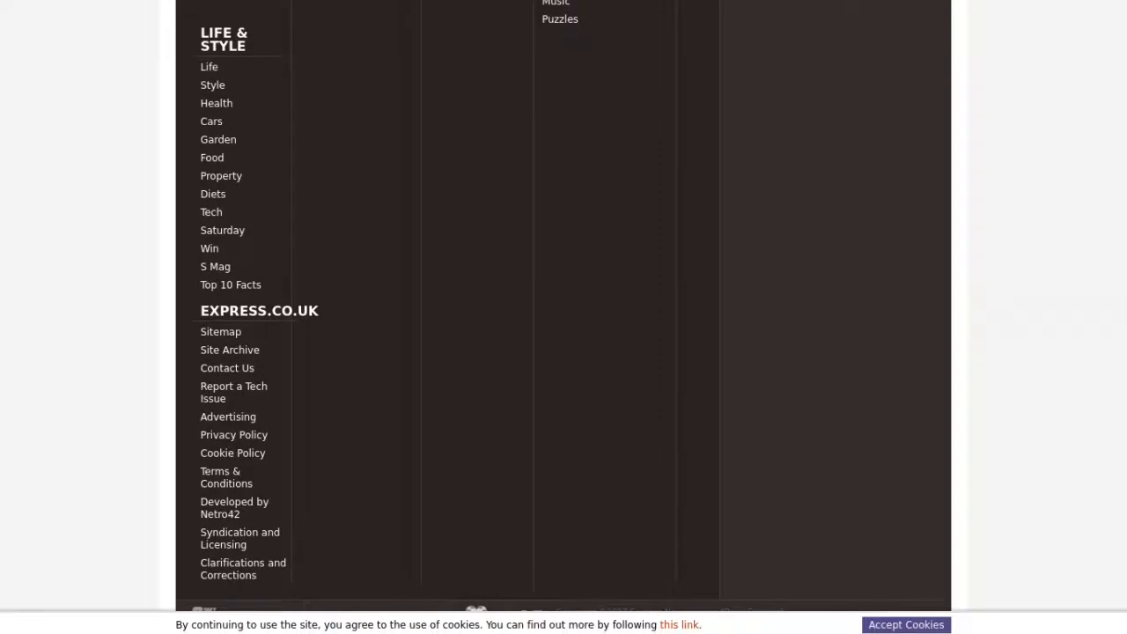
{"action": "scroll", "scroll_direction": "down", "scroll_amount": 3}
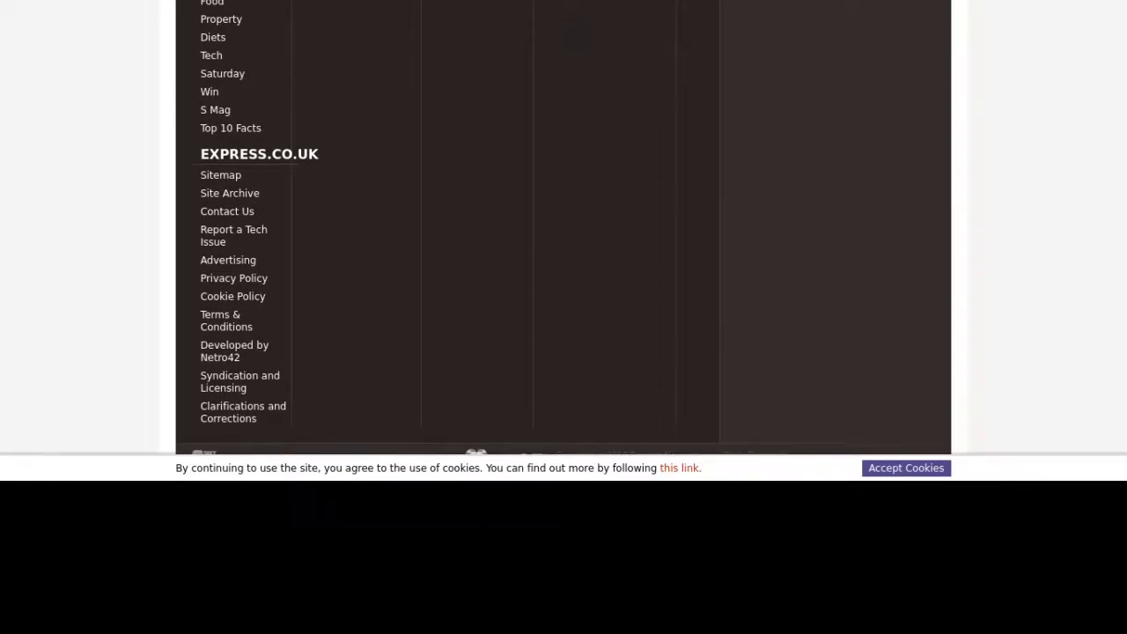